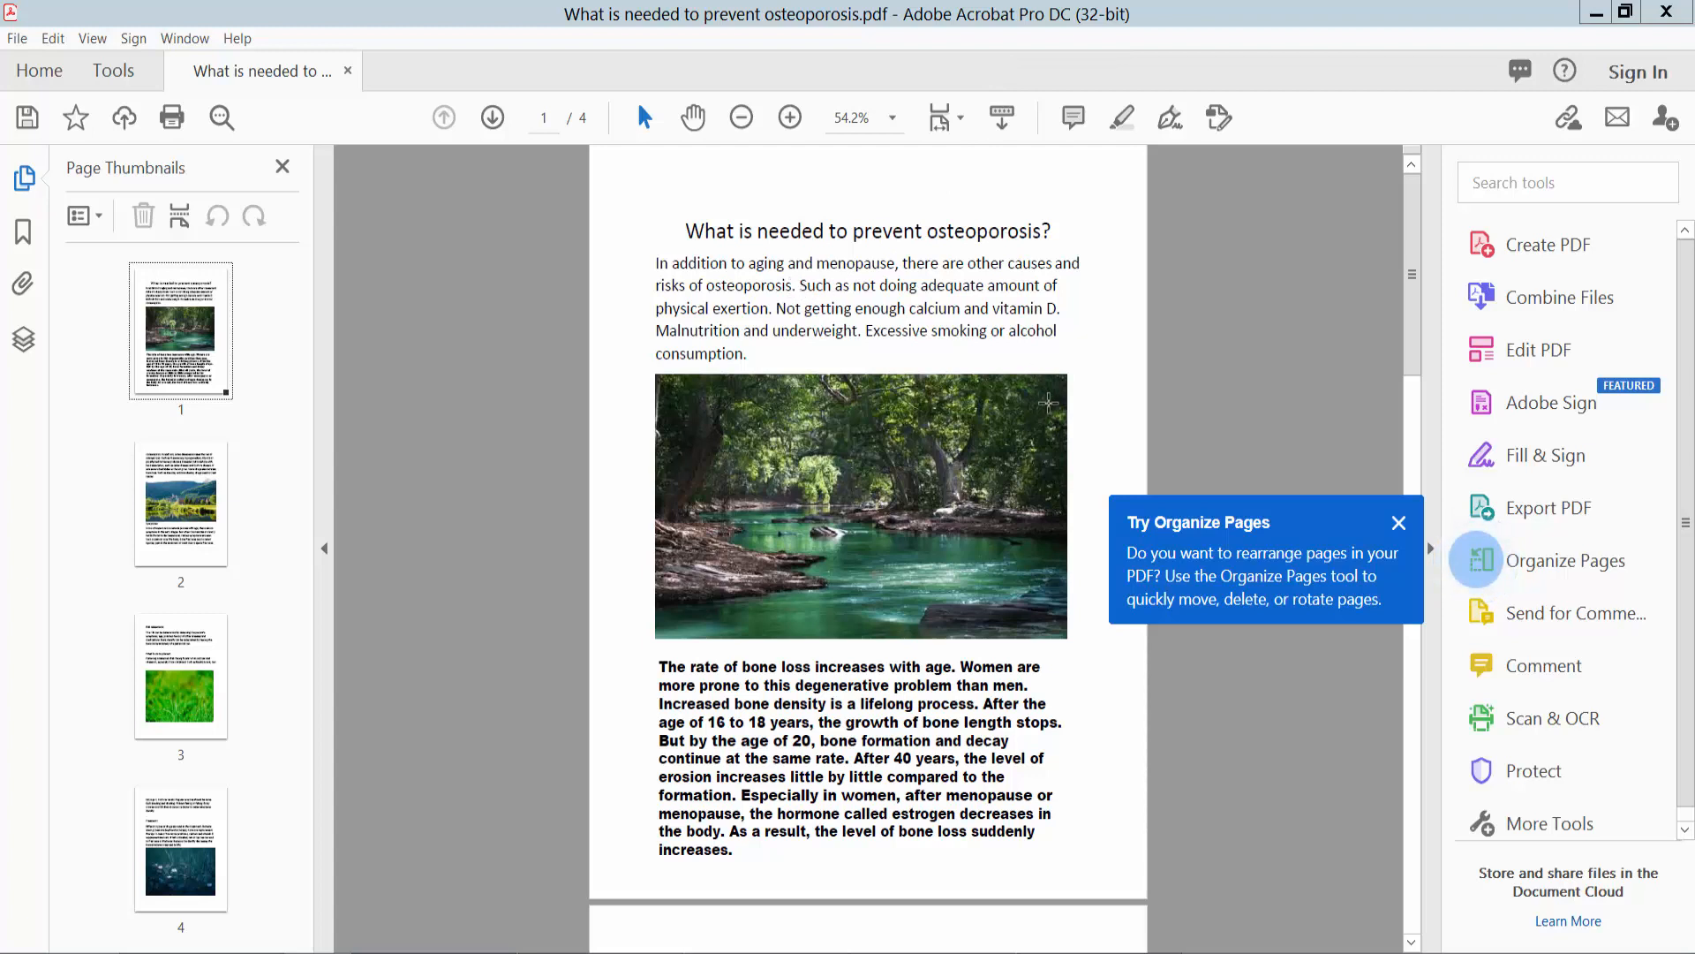
mouse_move(159, 112)
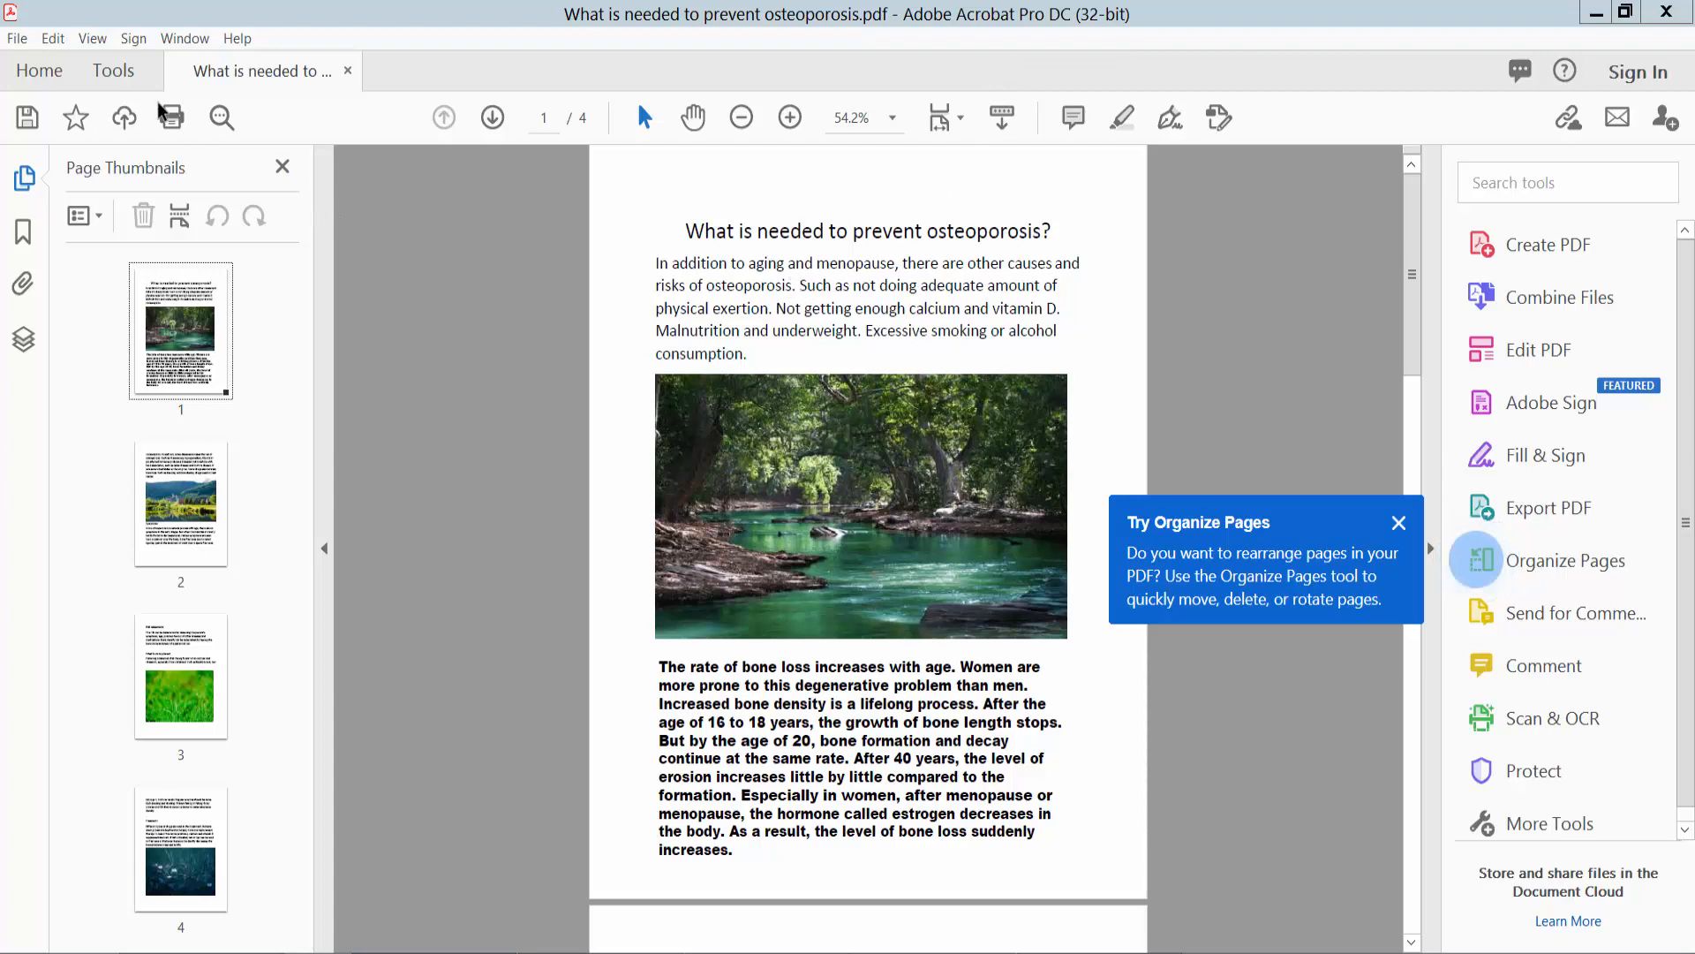
Open the Tools center and scroll to the Create & Edit tools
click(112, 70)
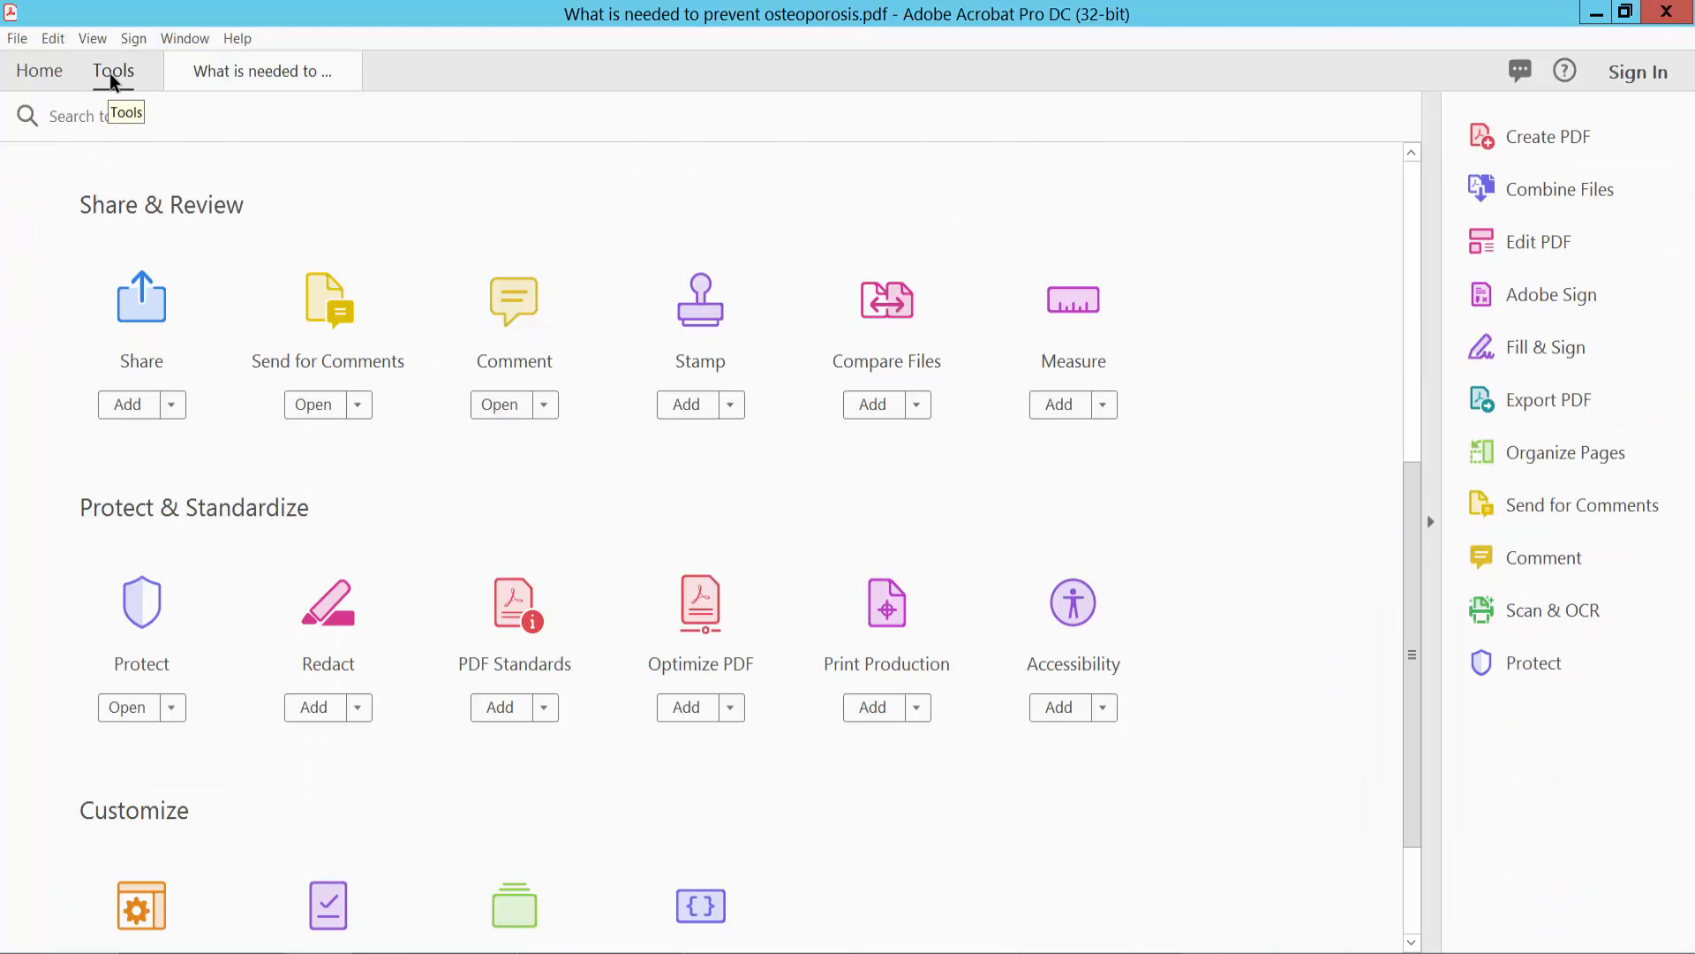
scroll(up, 3)
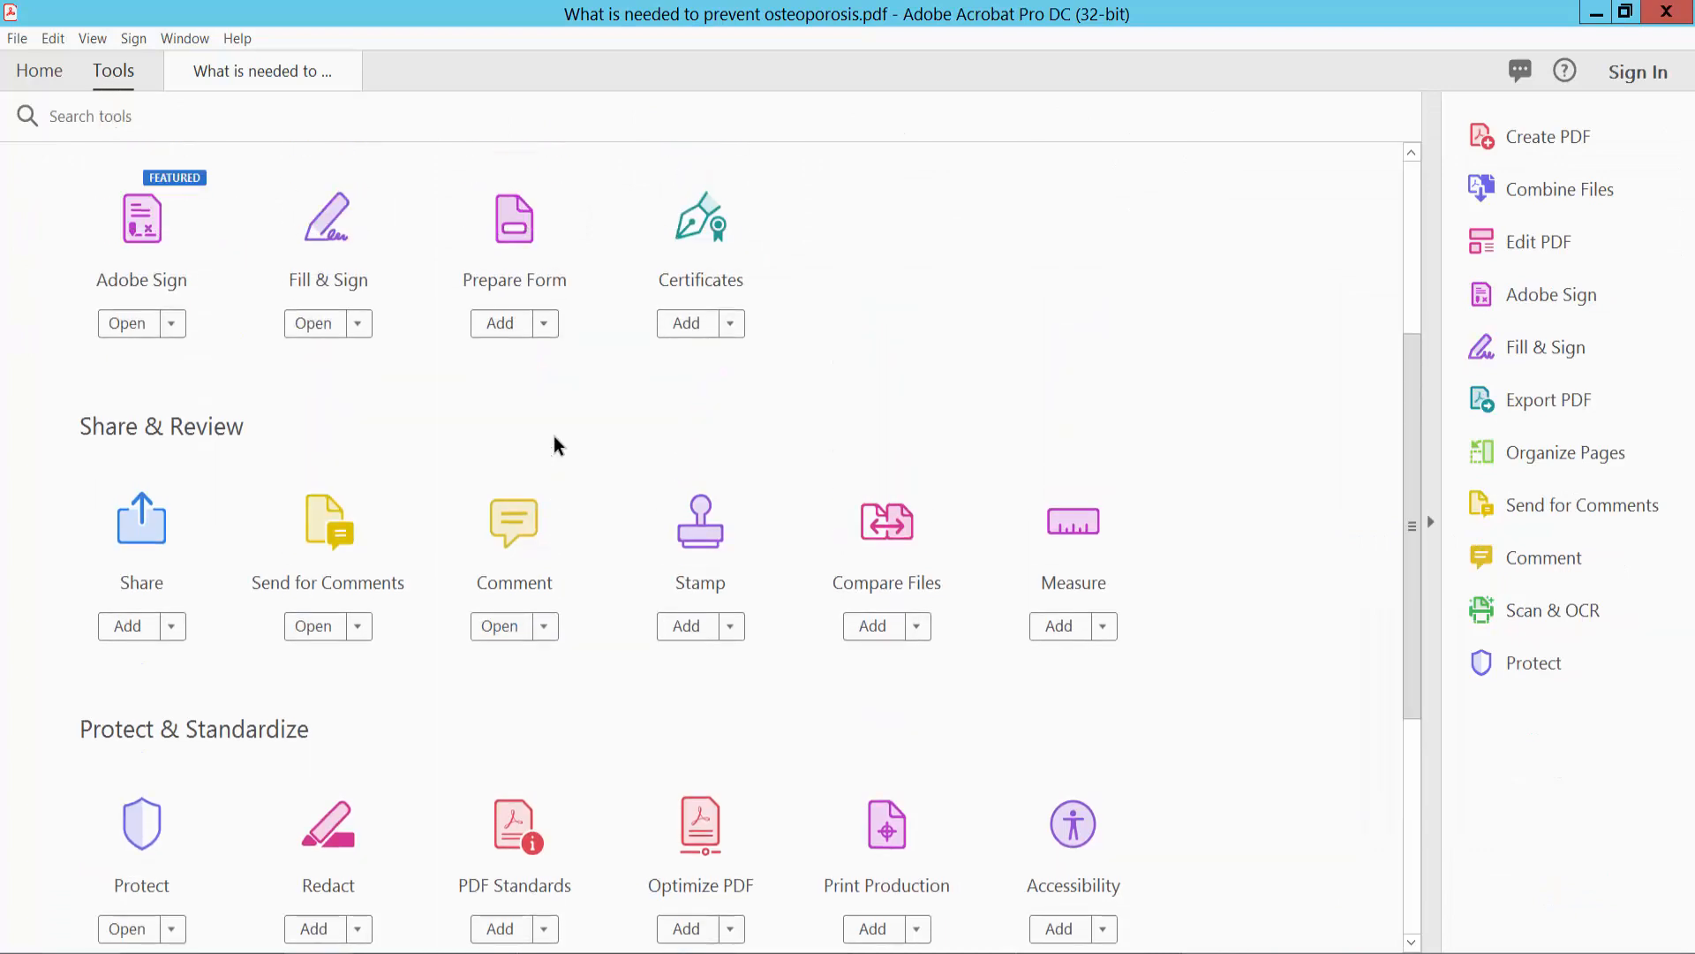
scroll(up, 3)
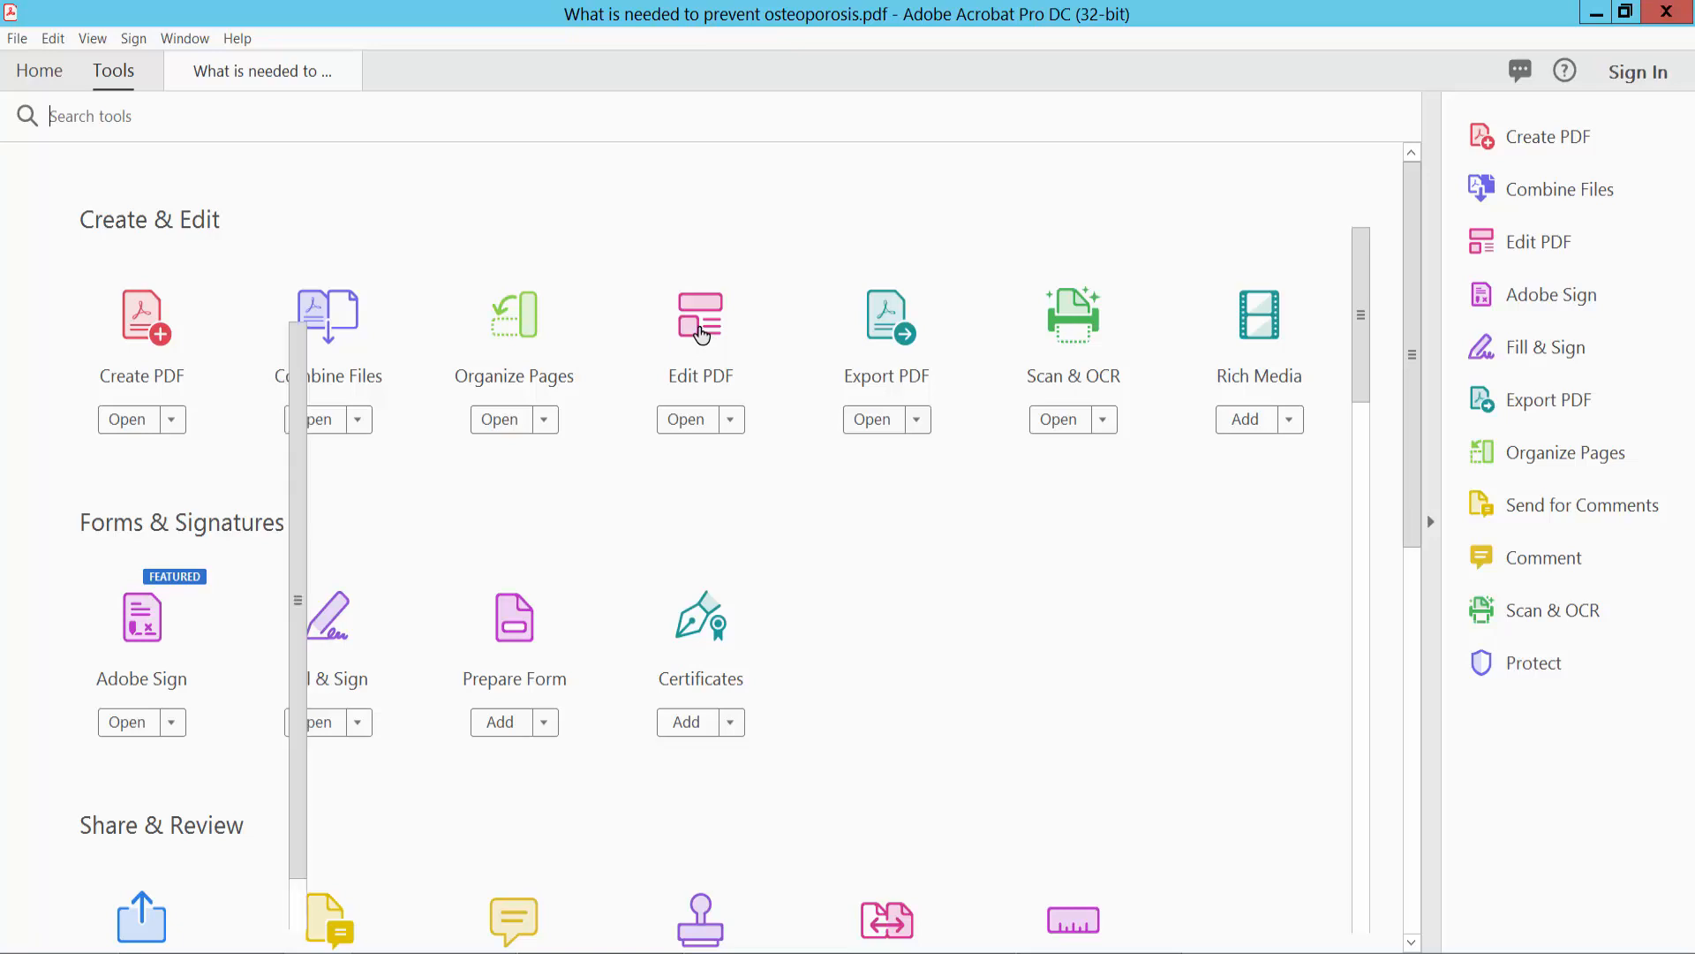
Enter Edit PDF and add a document link rectangle around the page 1 title
click(701, 329)
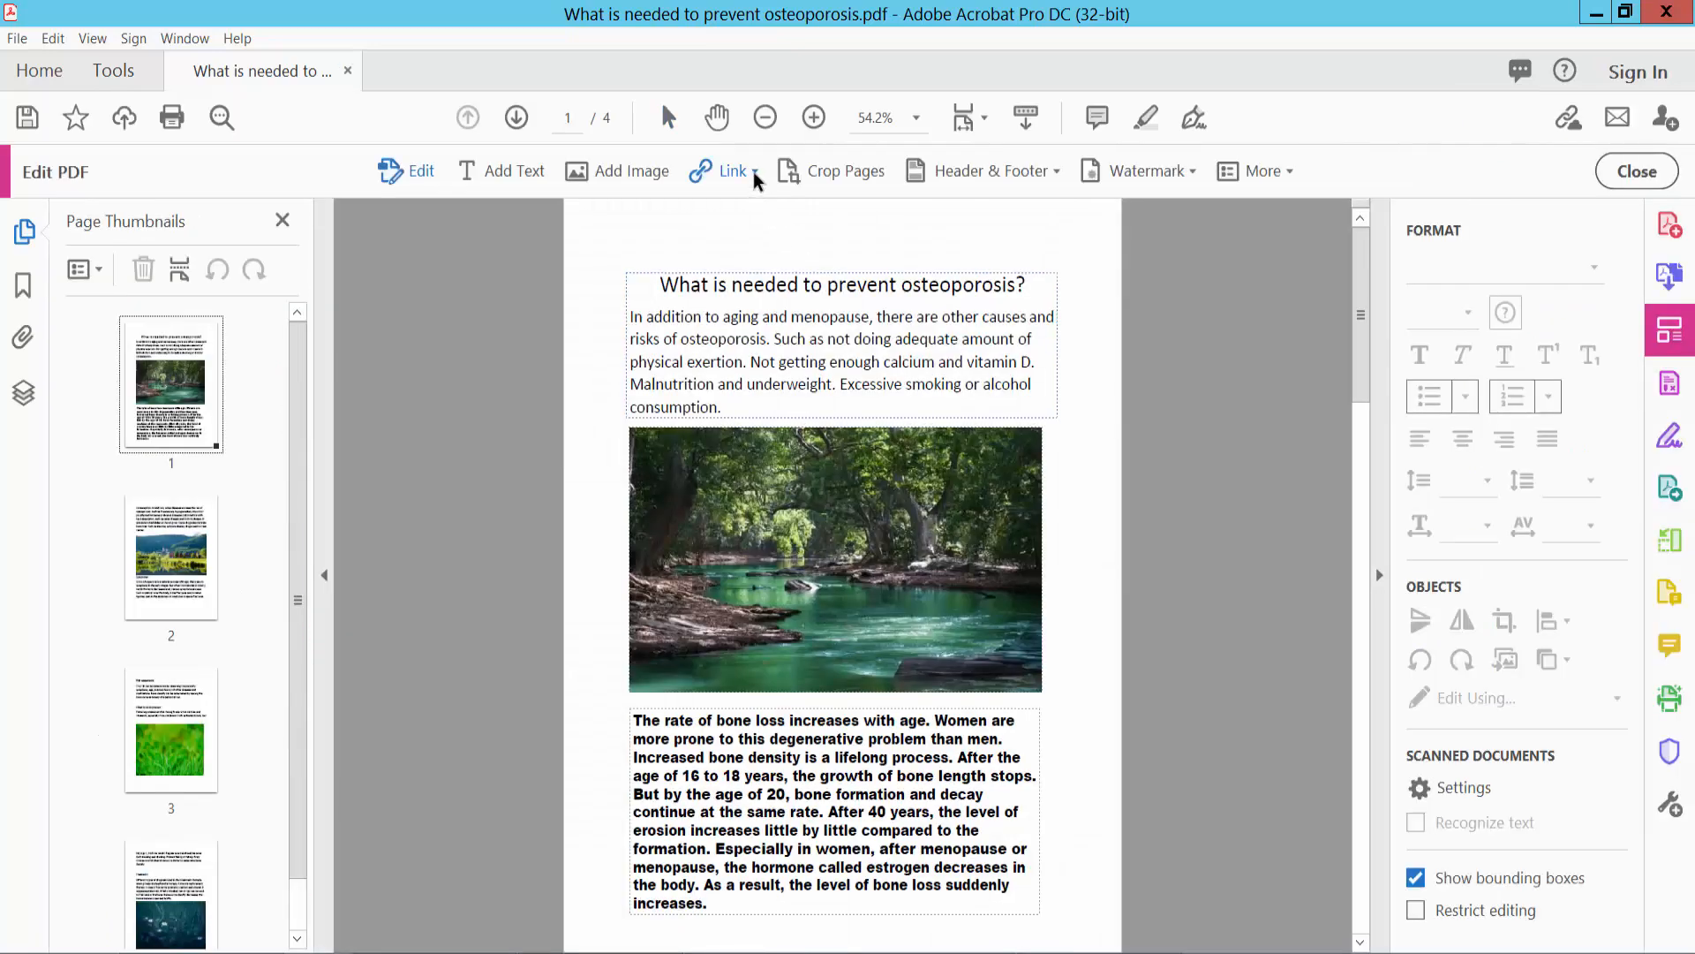
click(732, 170)
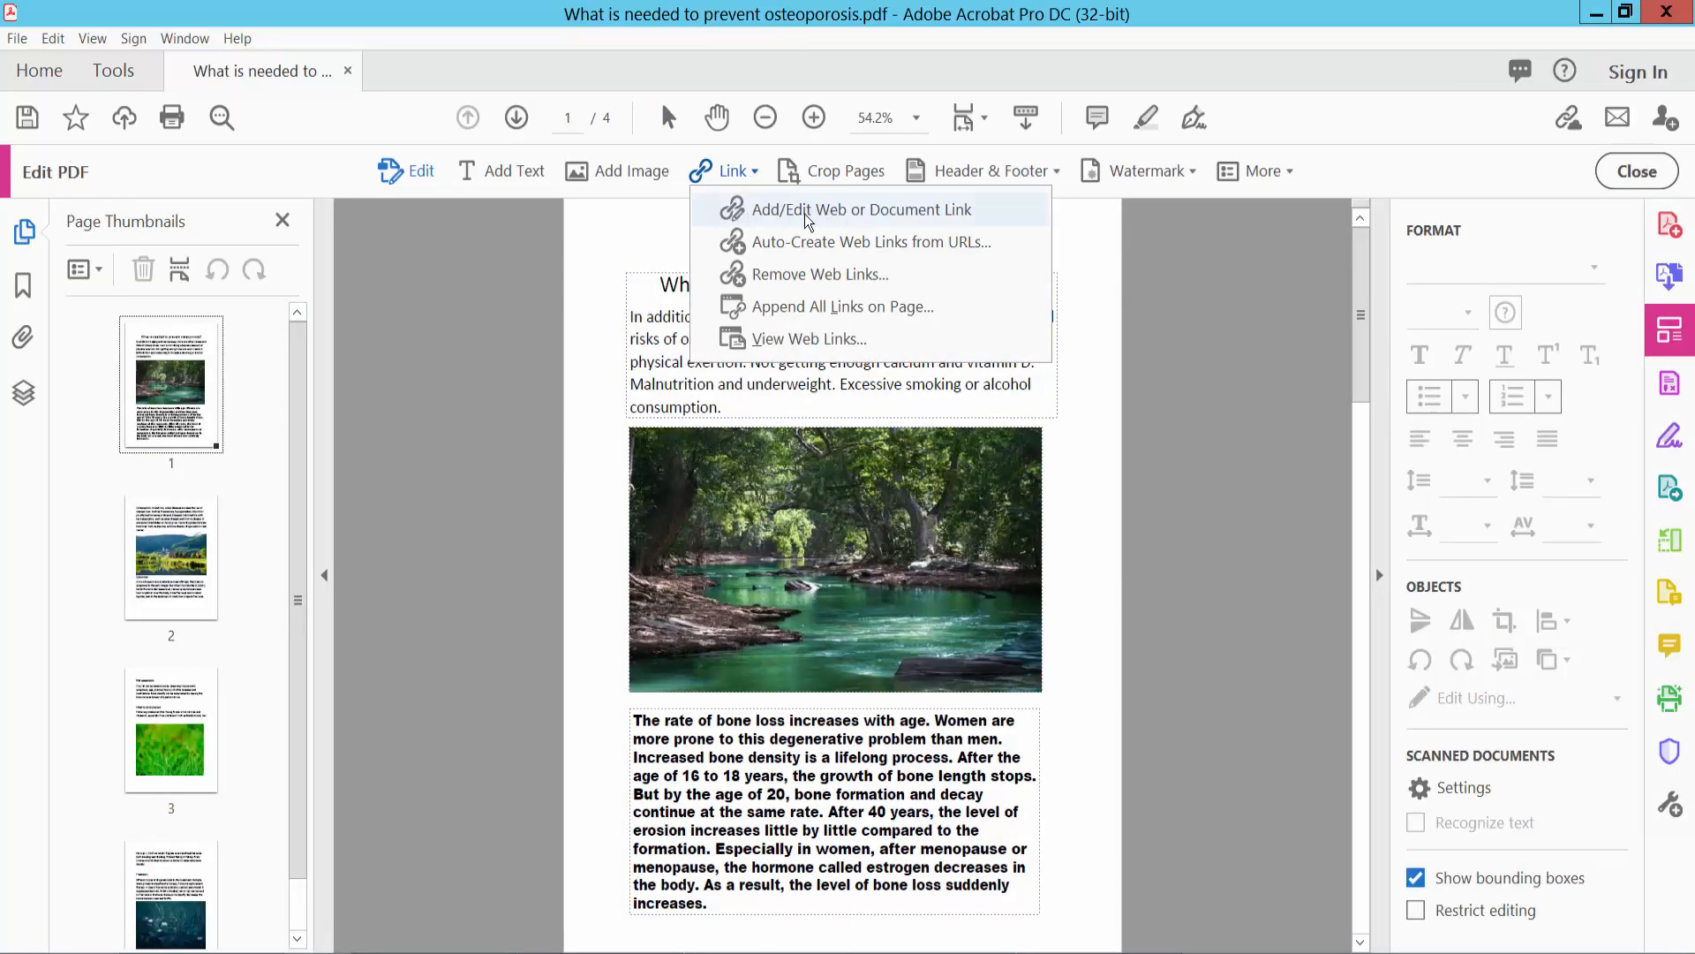
mouse_move(787, 214)
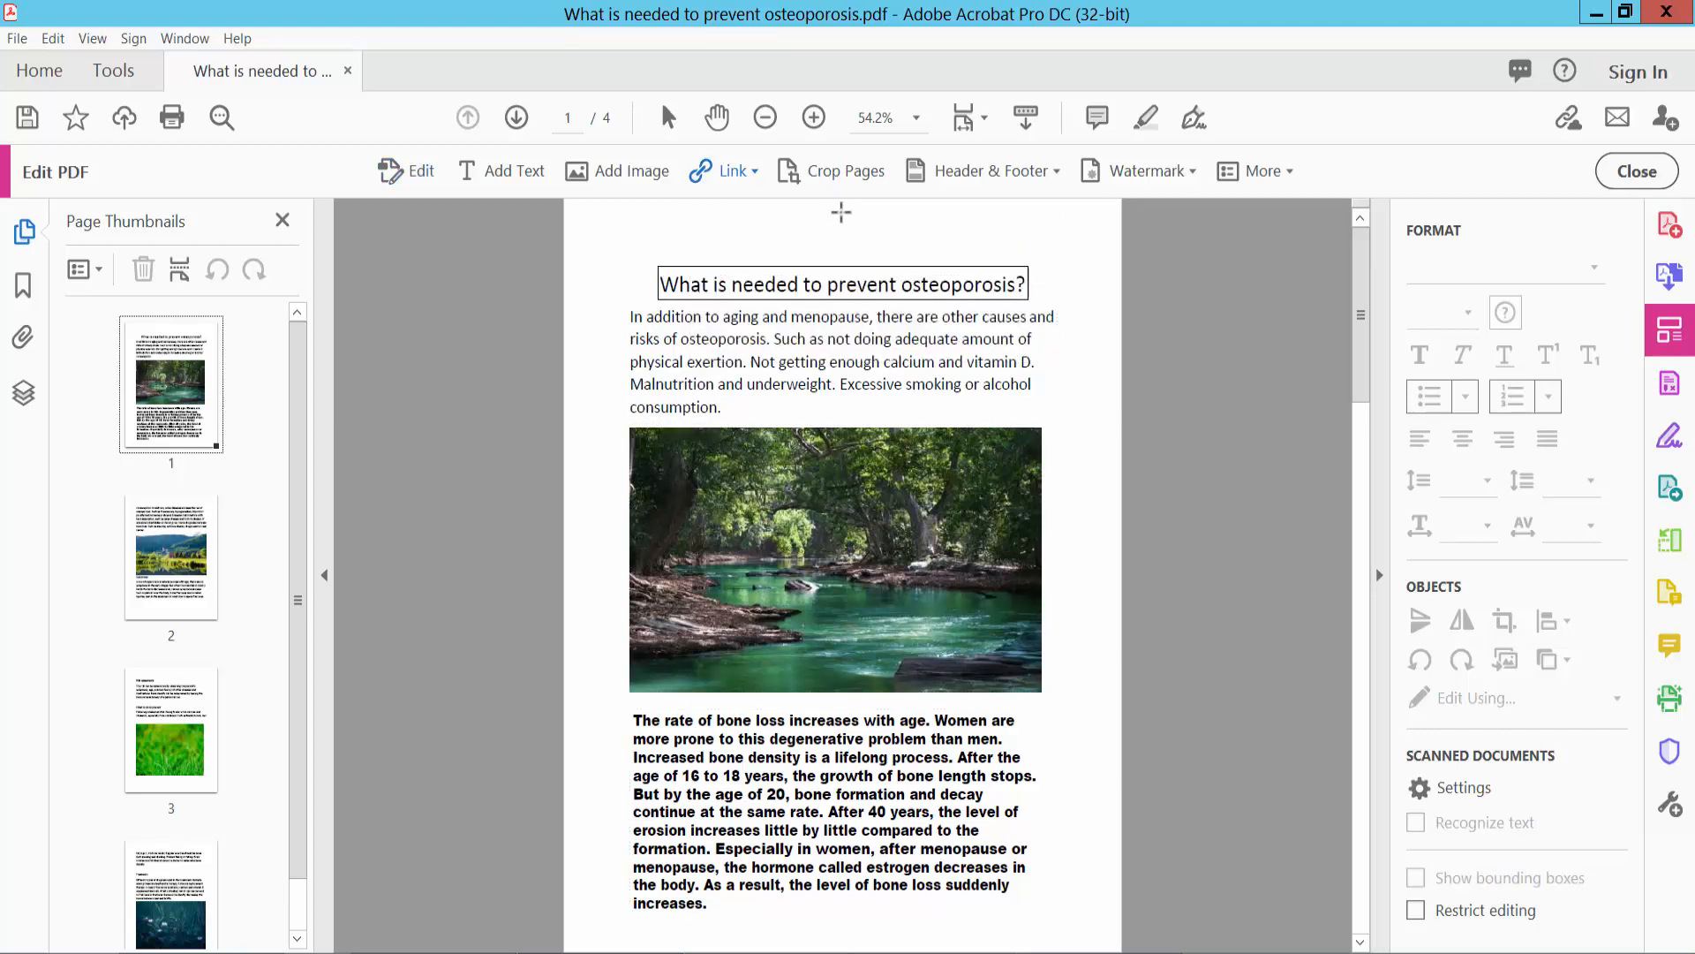
click(842, 284)
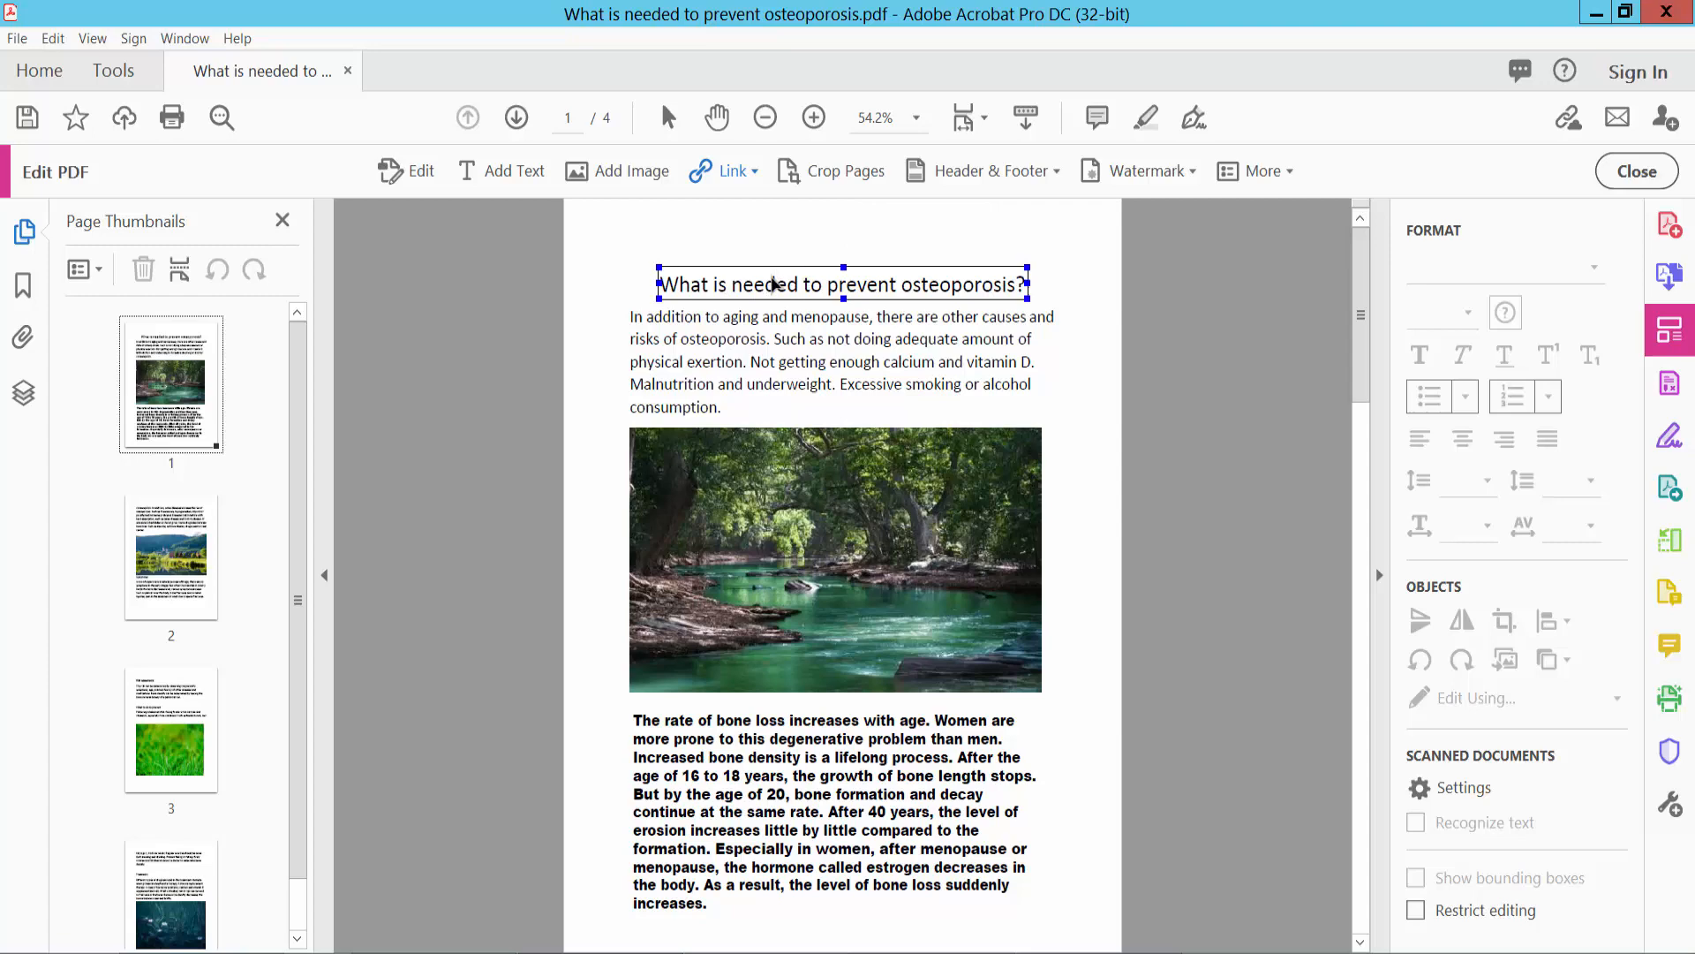
scroll(up, 3)
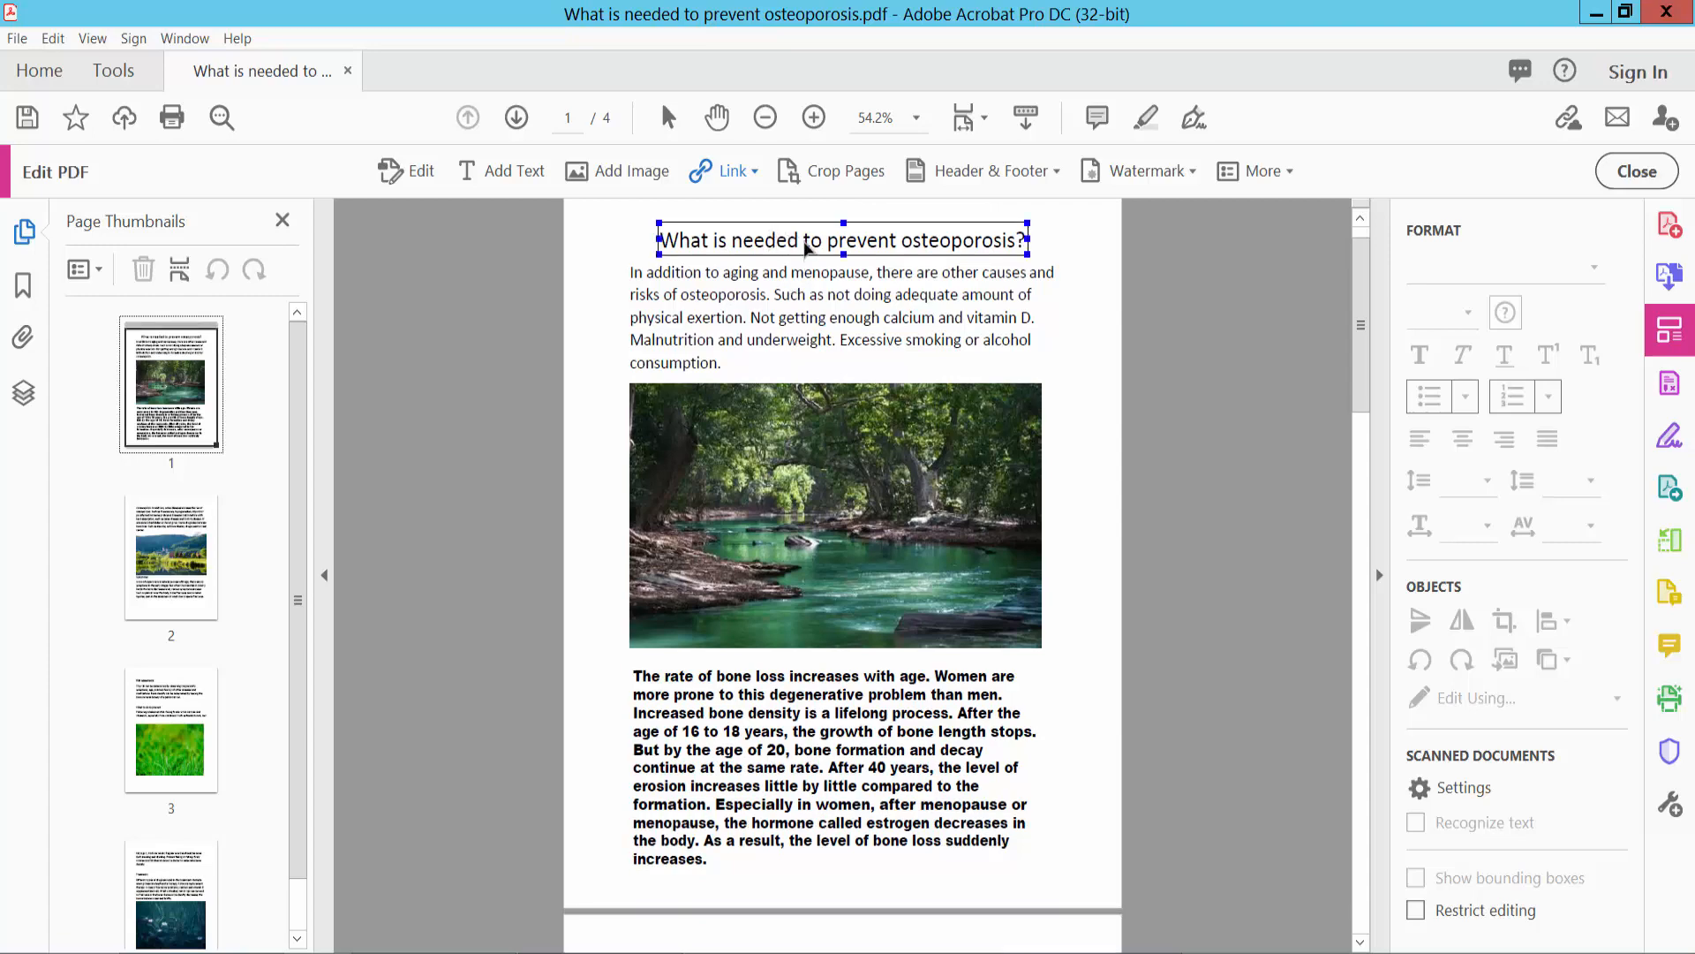
scroll(down, 3)
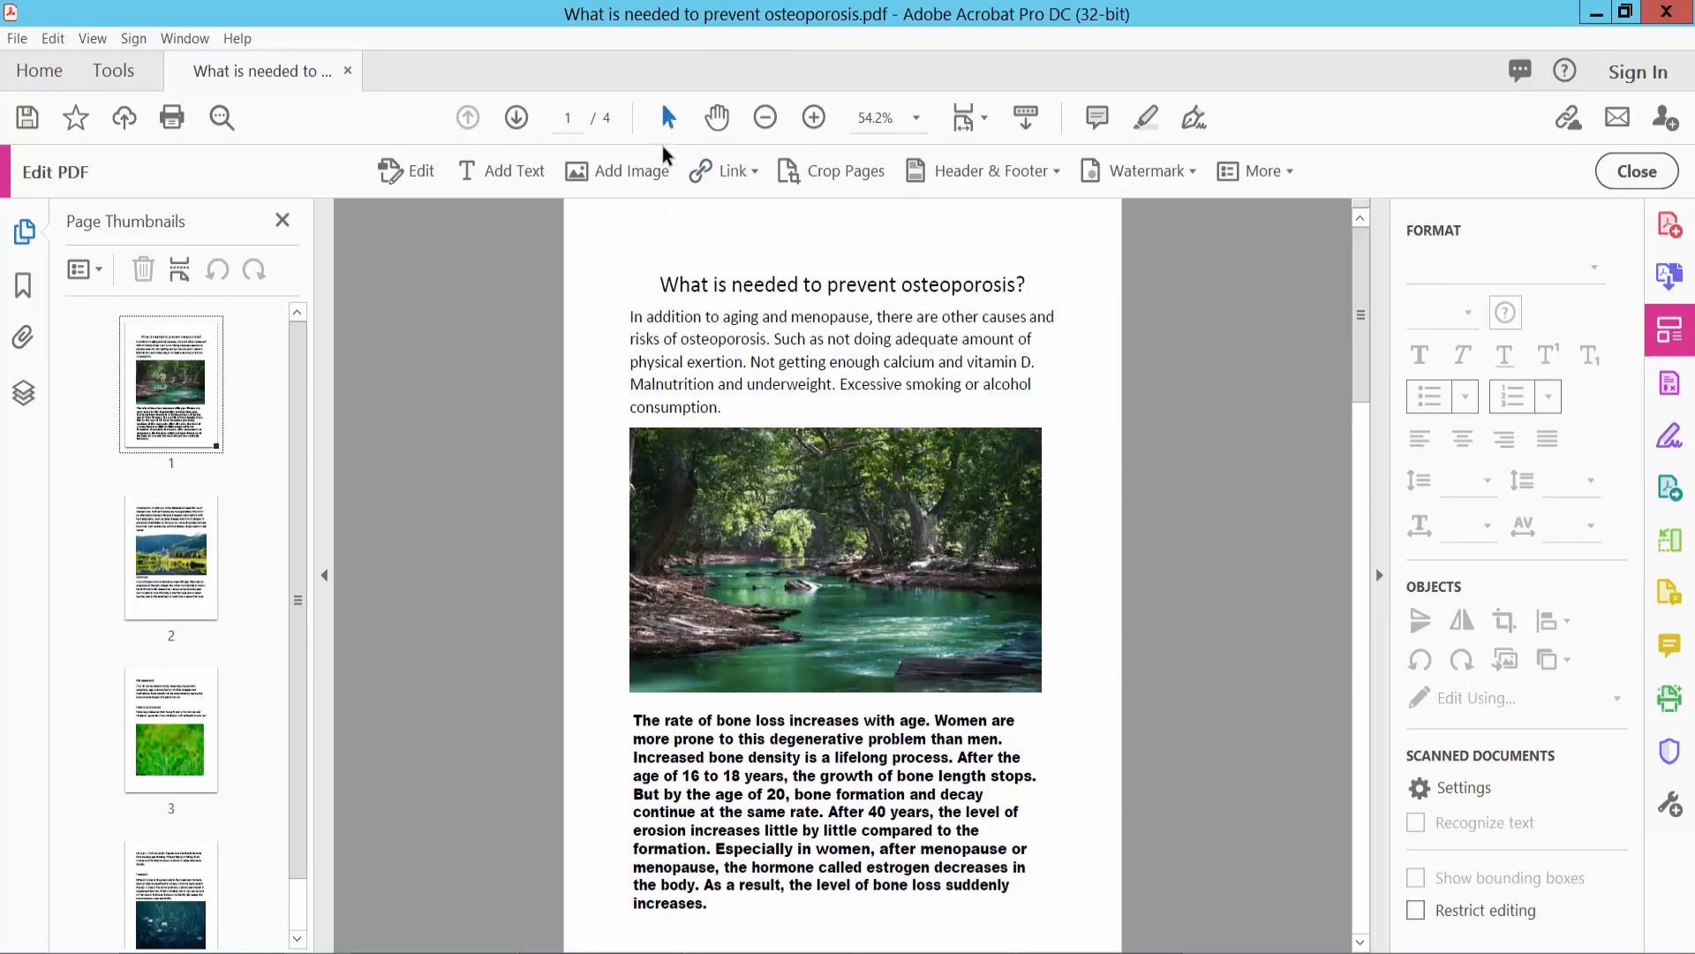
click(170, 728)
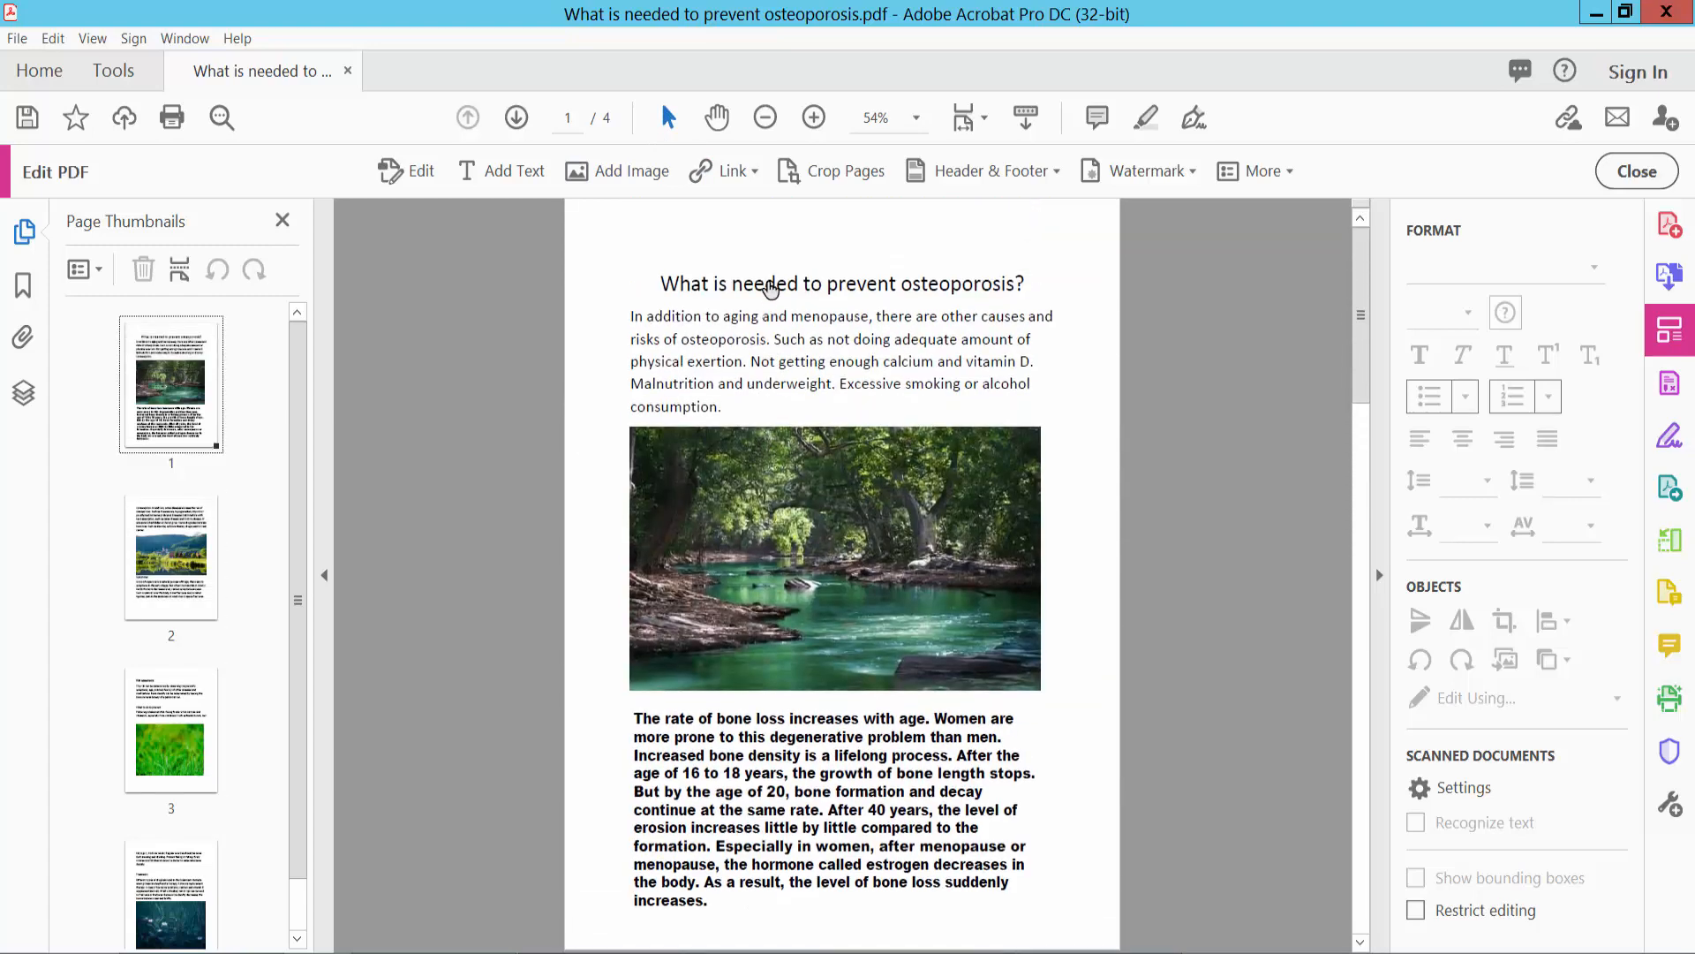
click(733, 170)
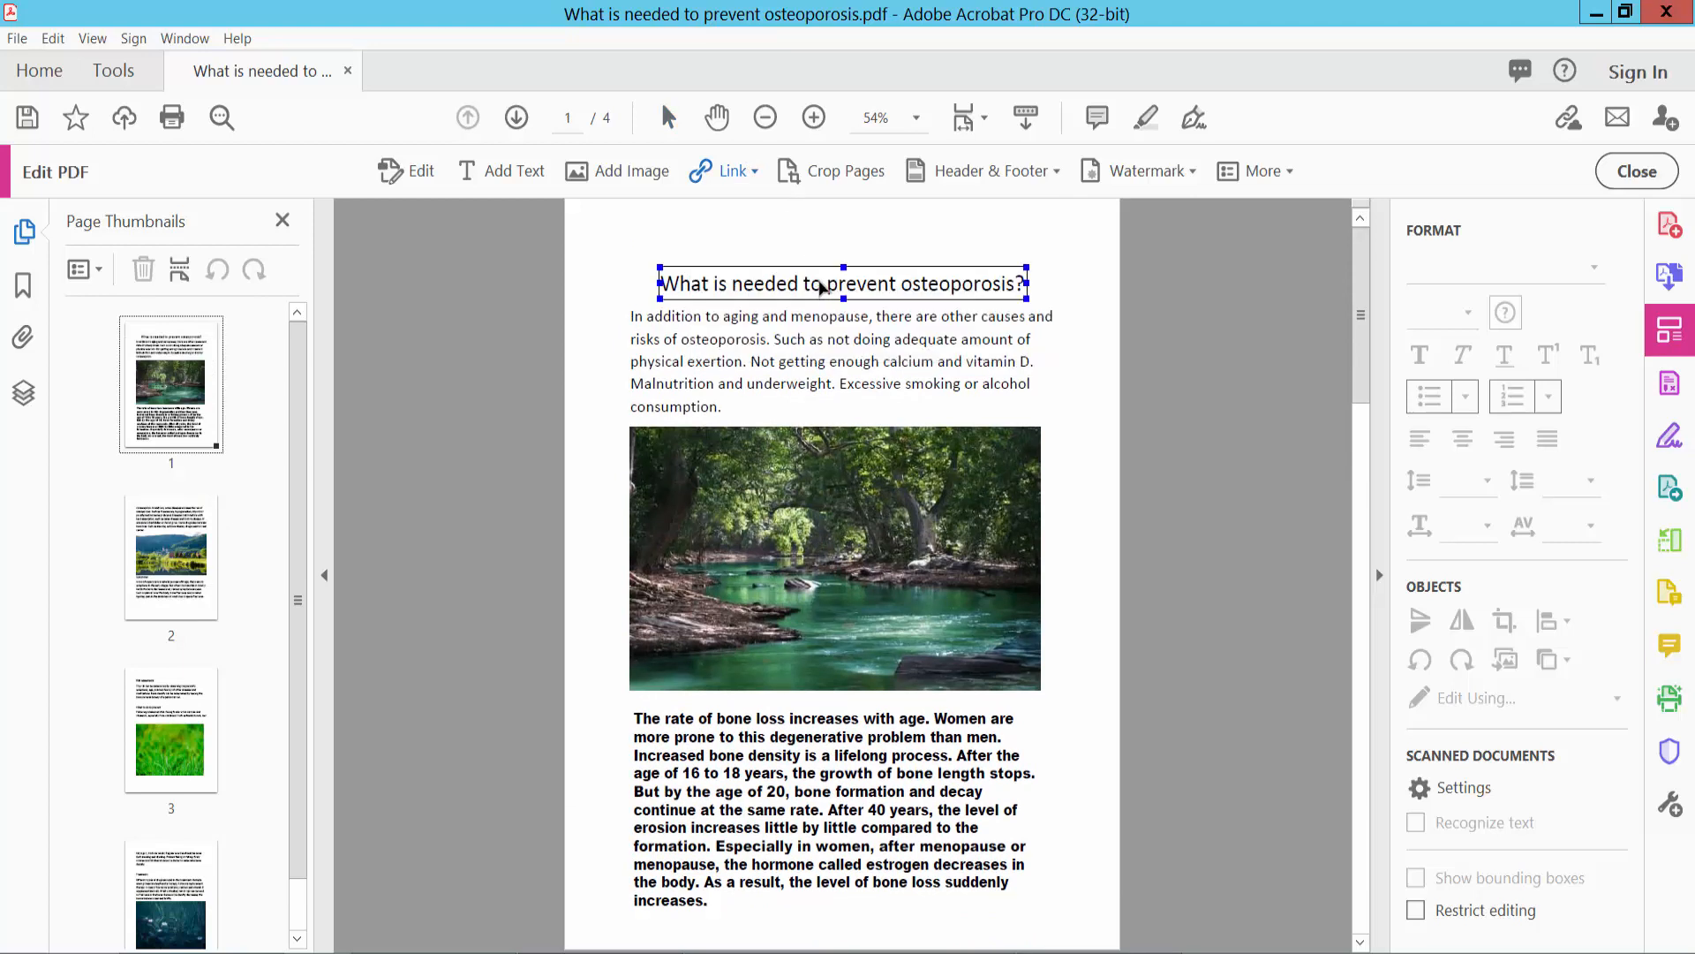
Open the Link Properties dialog for the title link
right_click(841, 284)
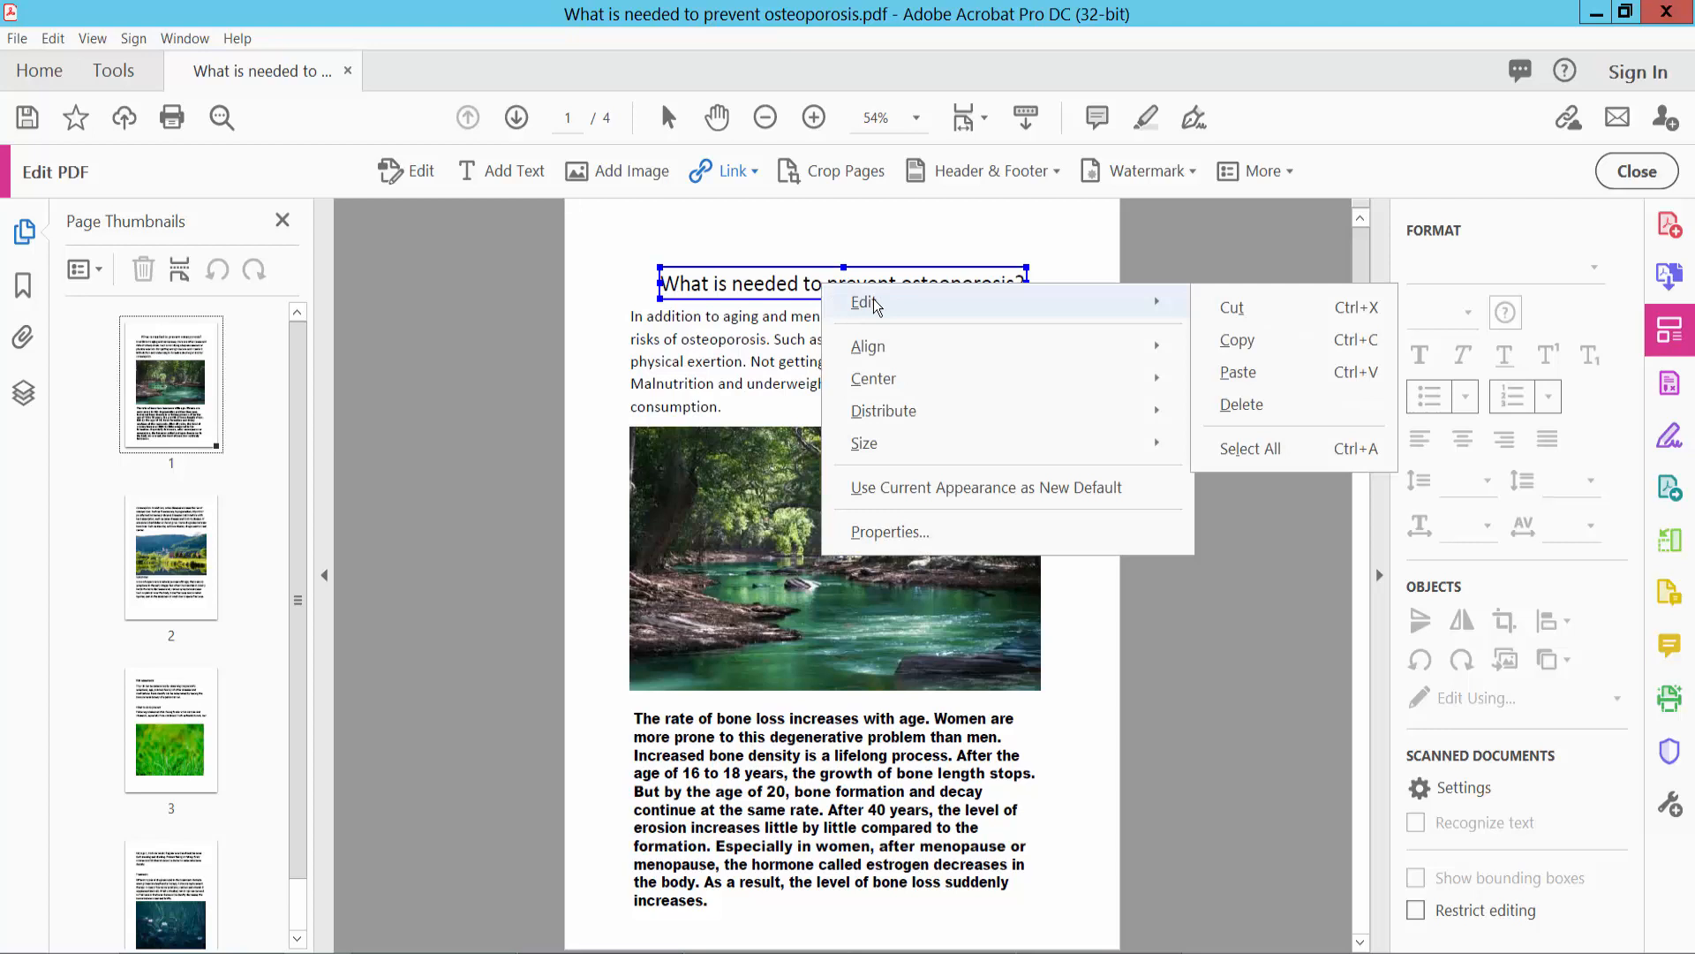
mouse_move(1242, 405)
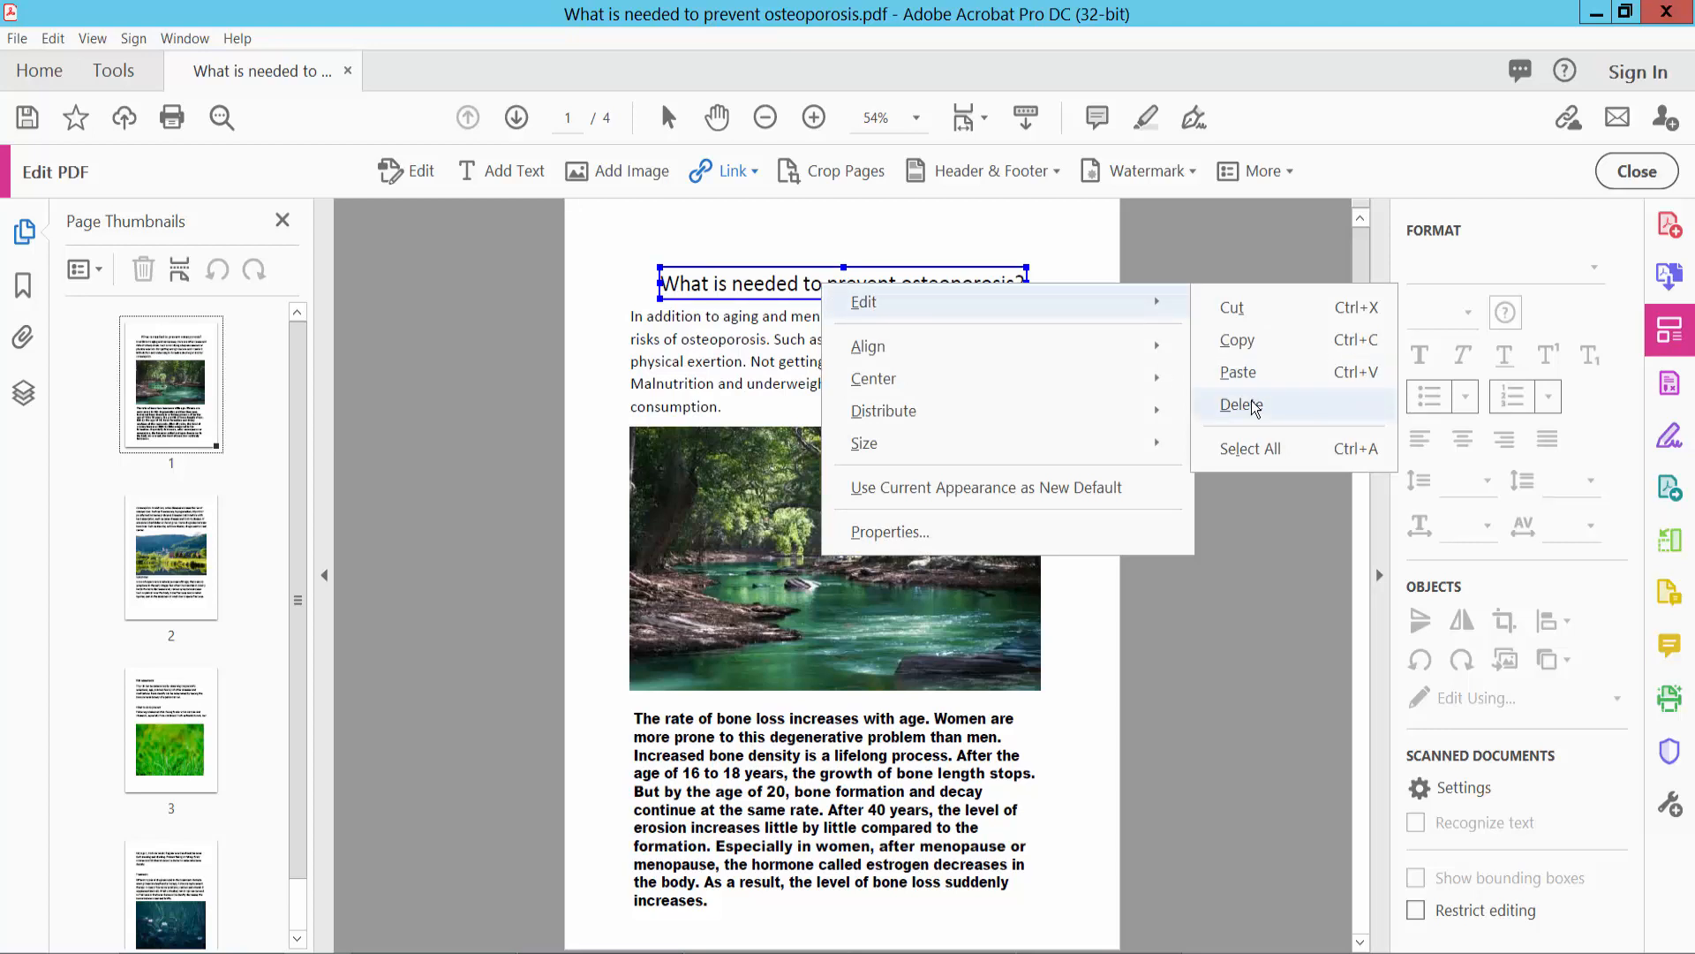
mouse_move(890, 531)
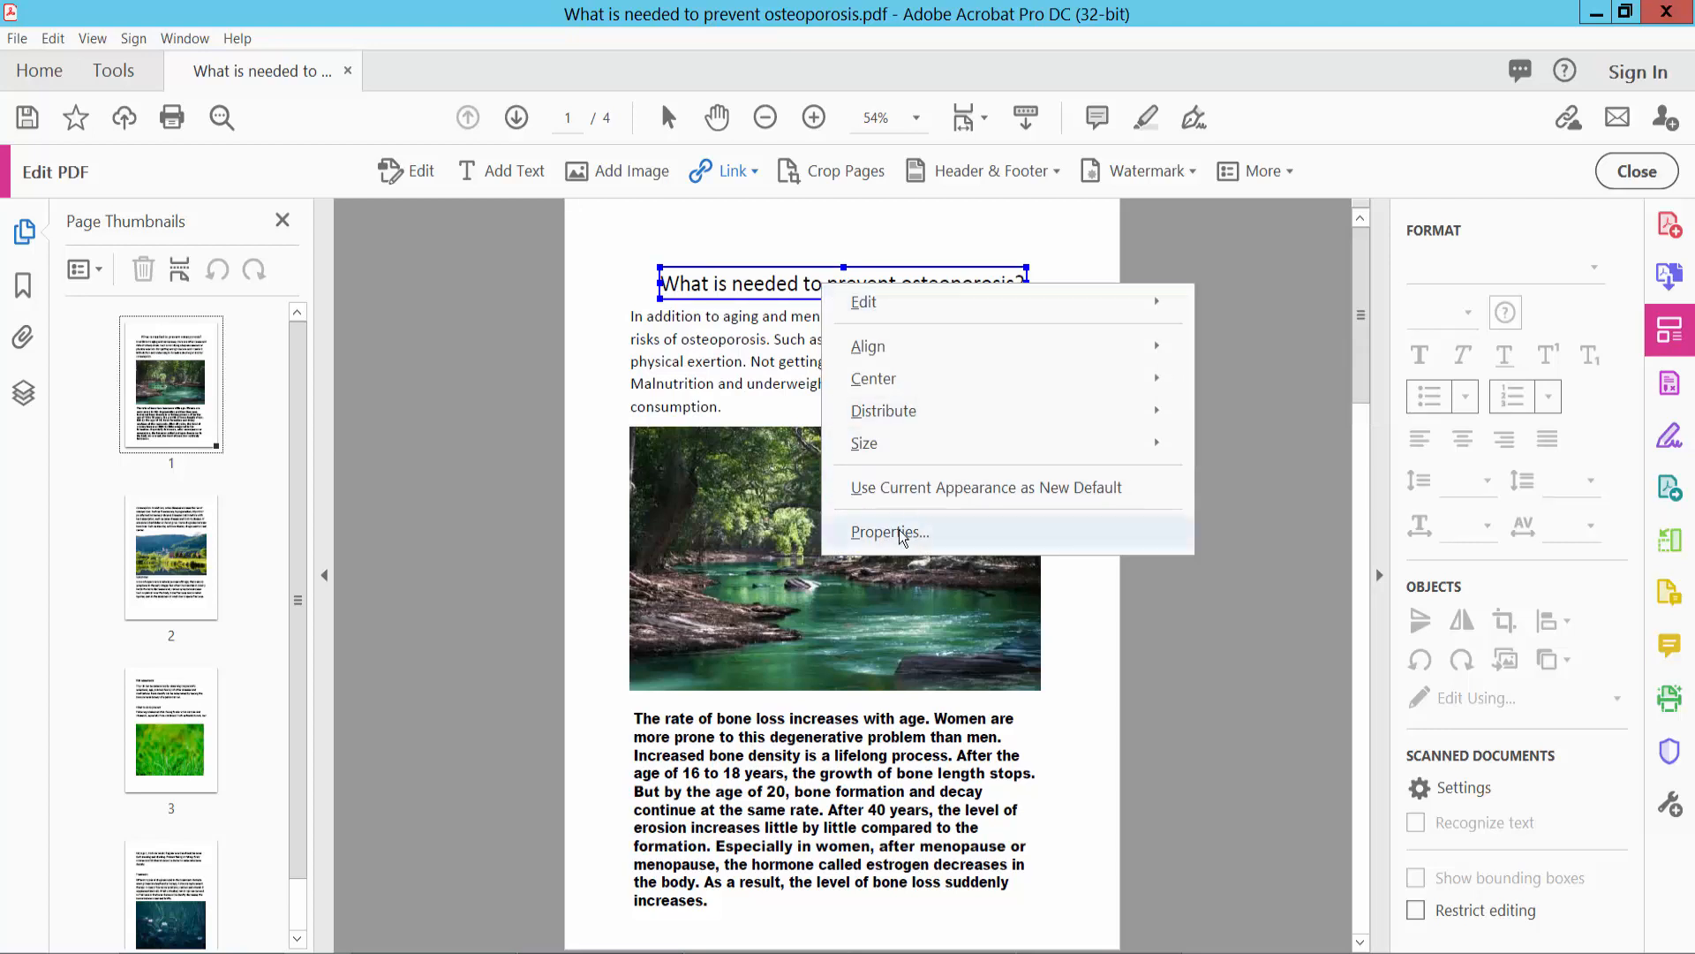
click(890, 532)
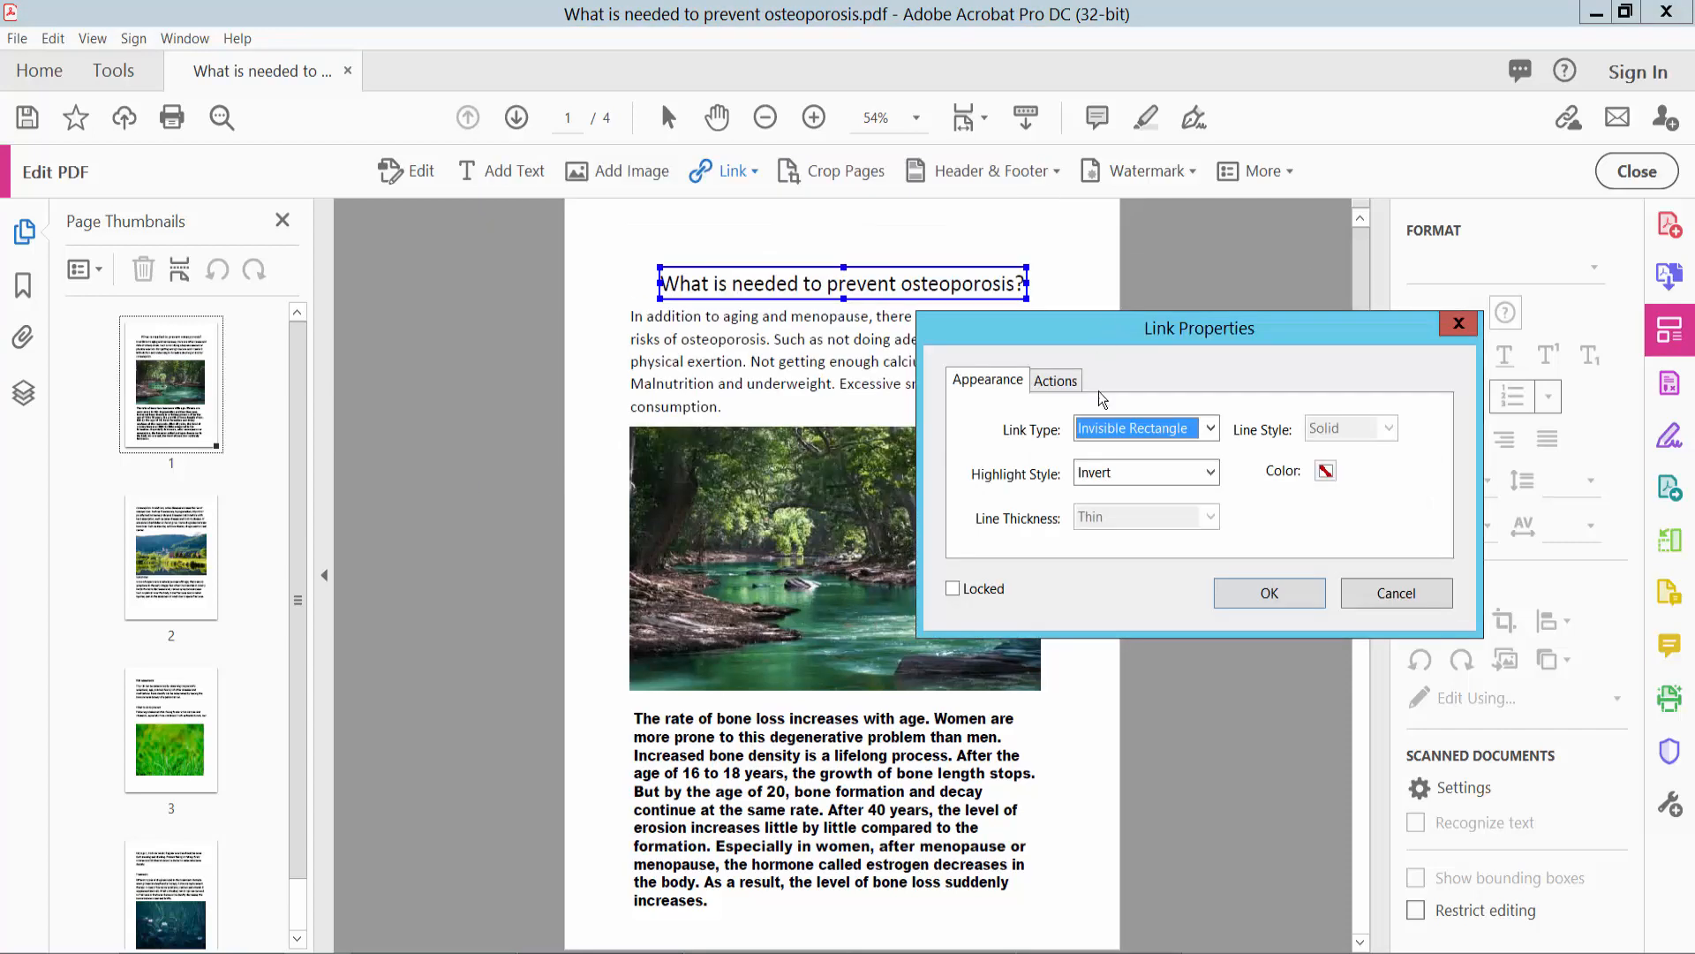
Make the title link a visible rectangle with a thick red border, then view its actions
click(1209, 428)
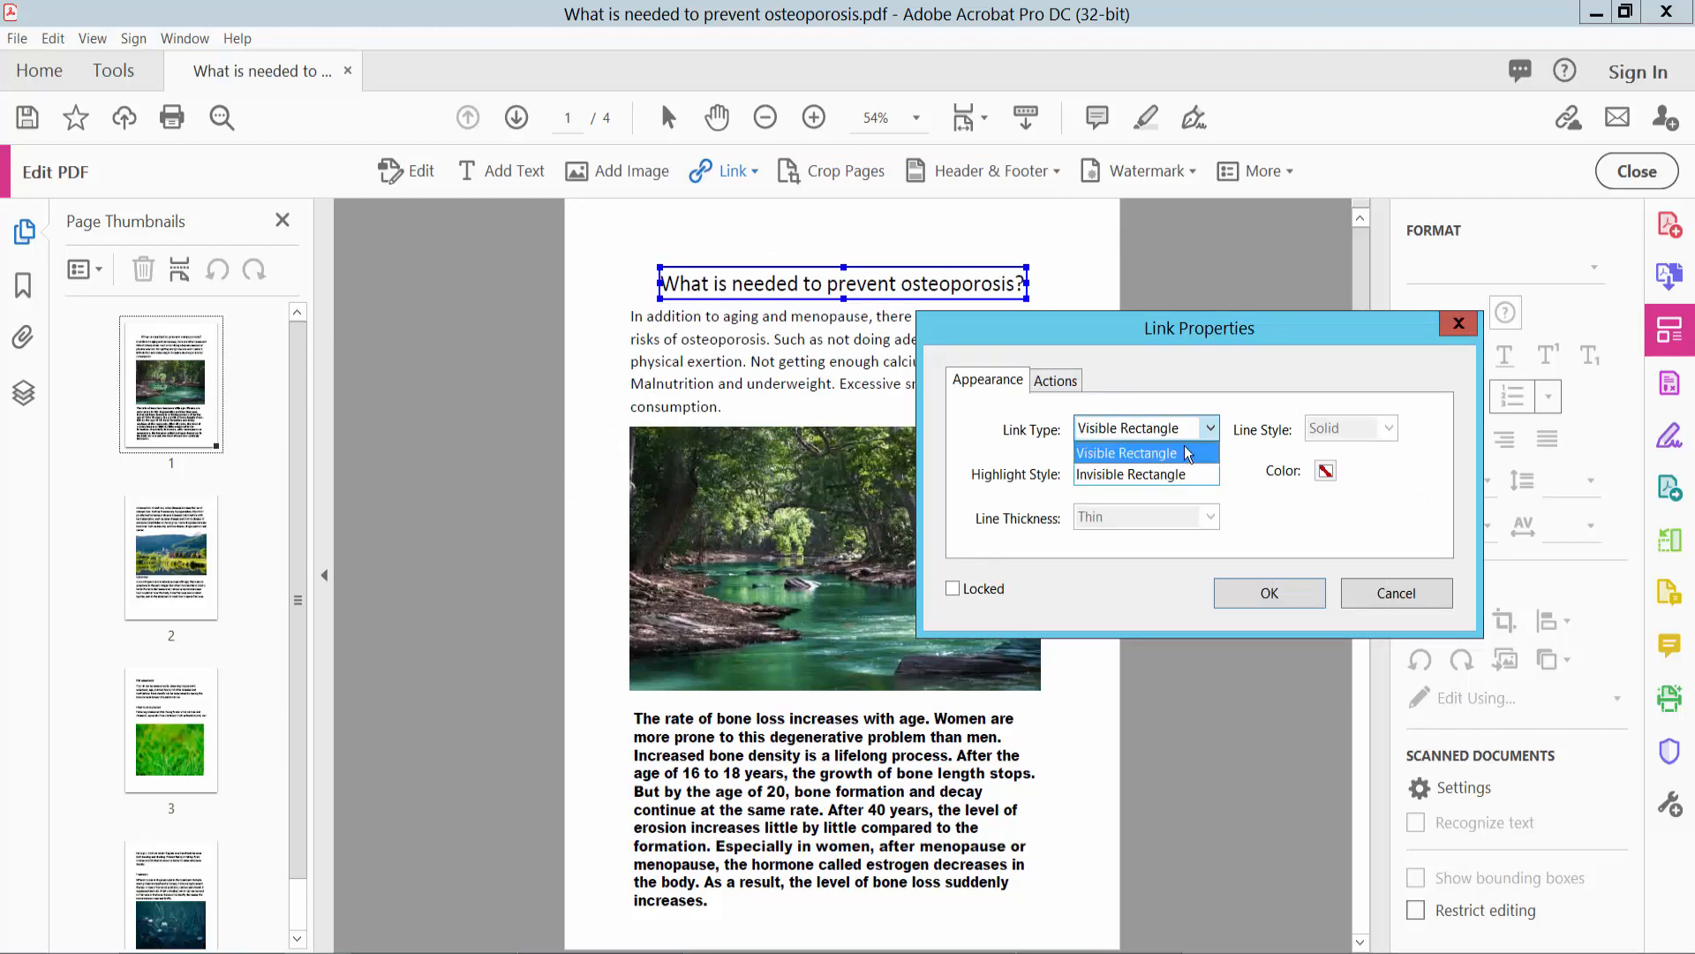
click(1323, 469)
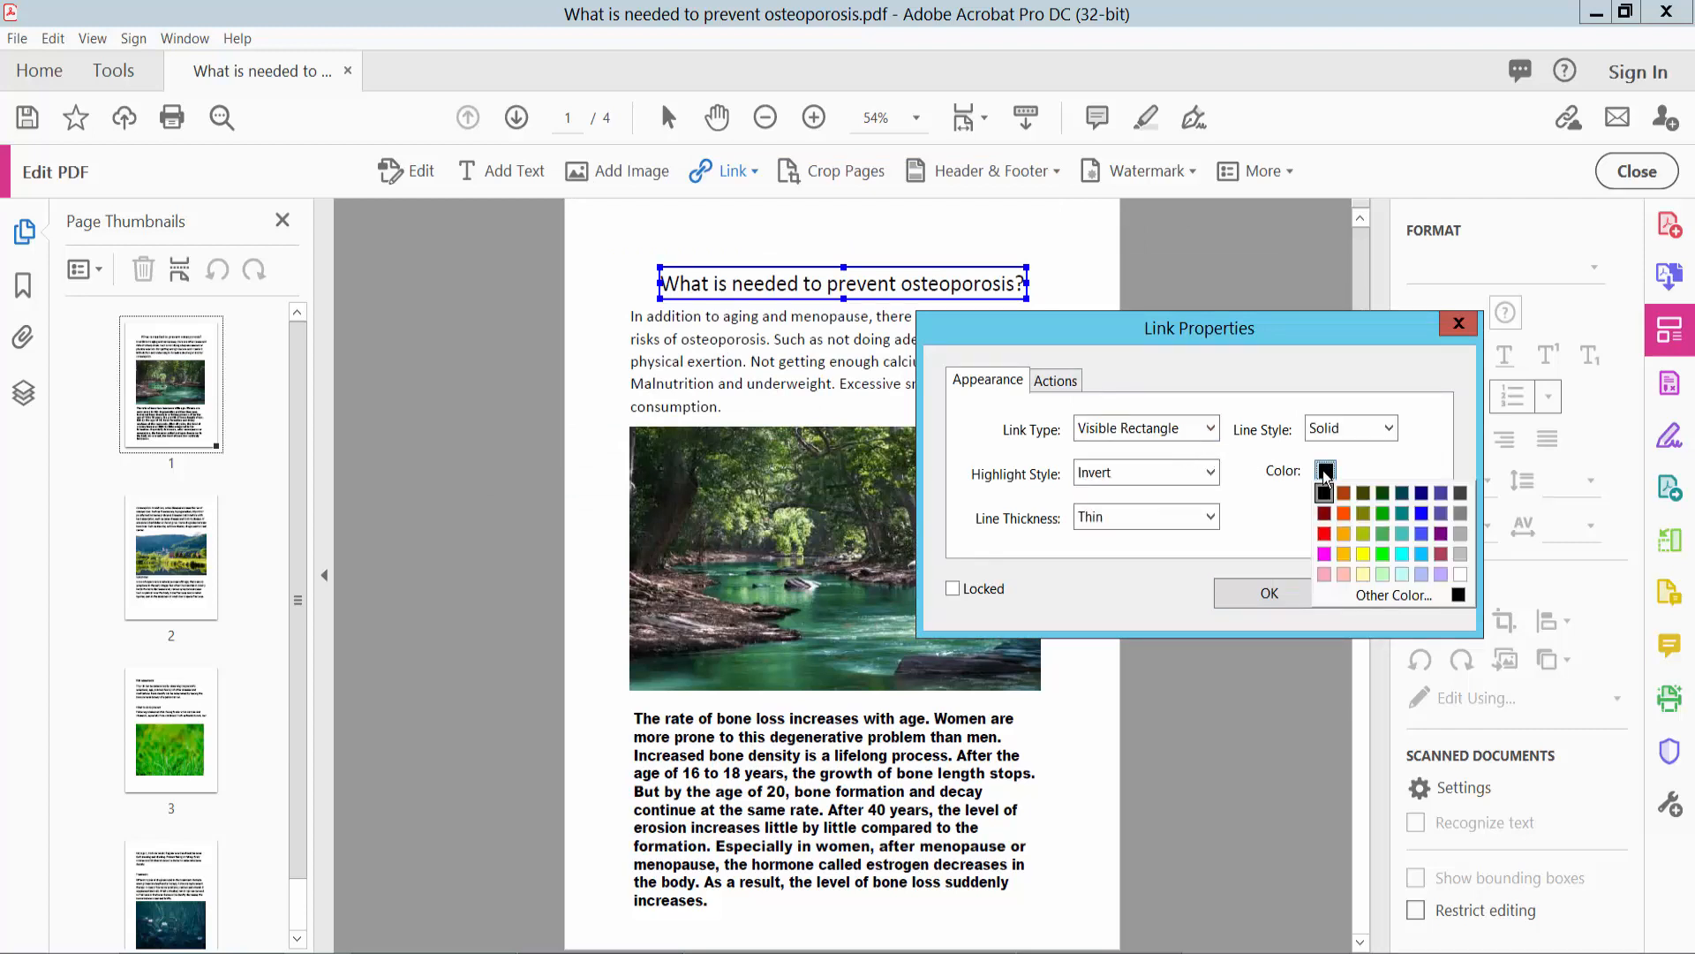
click(1325, 531)
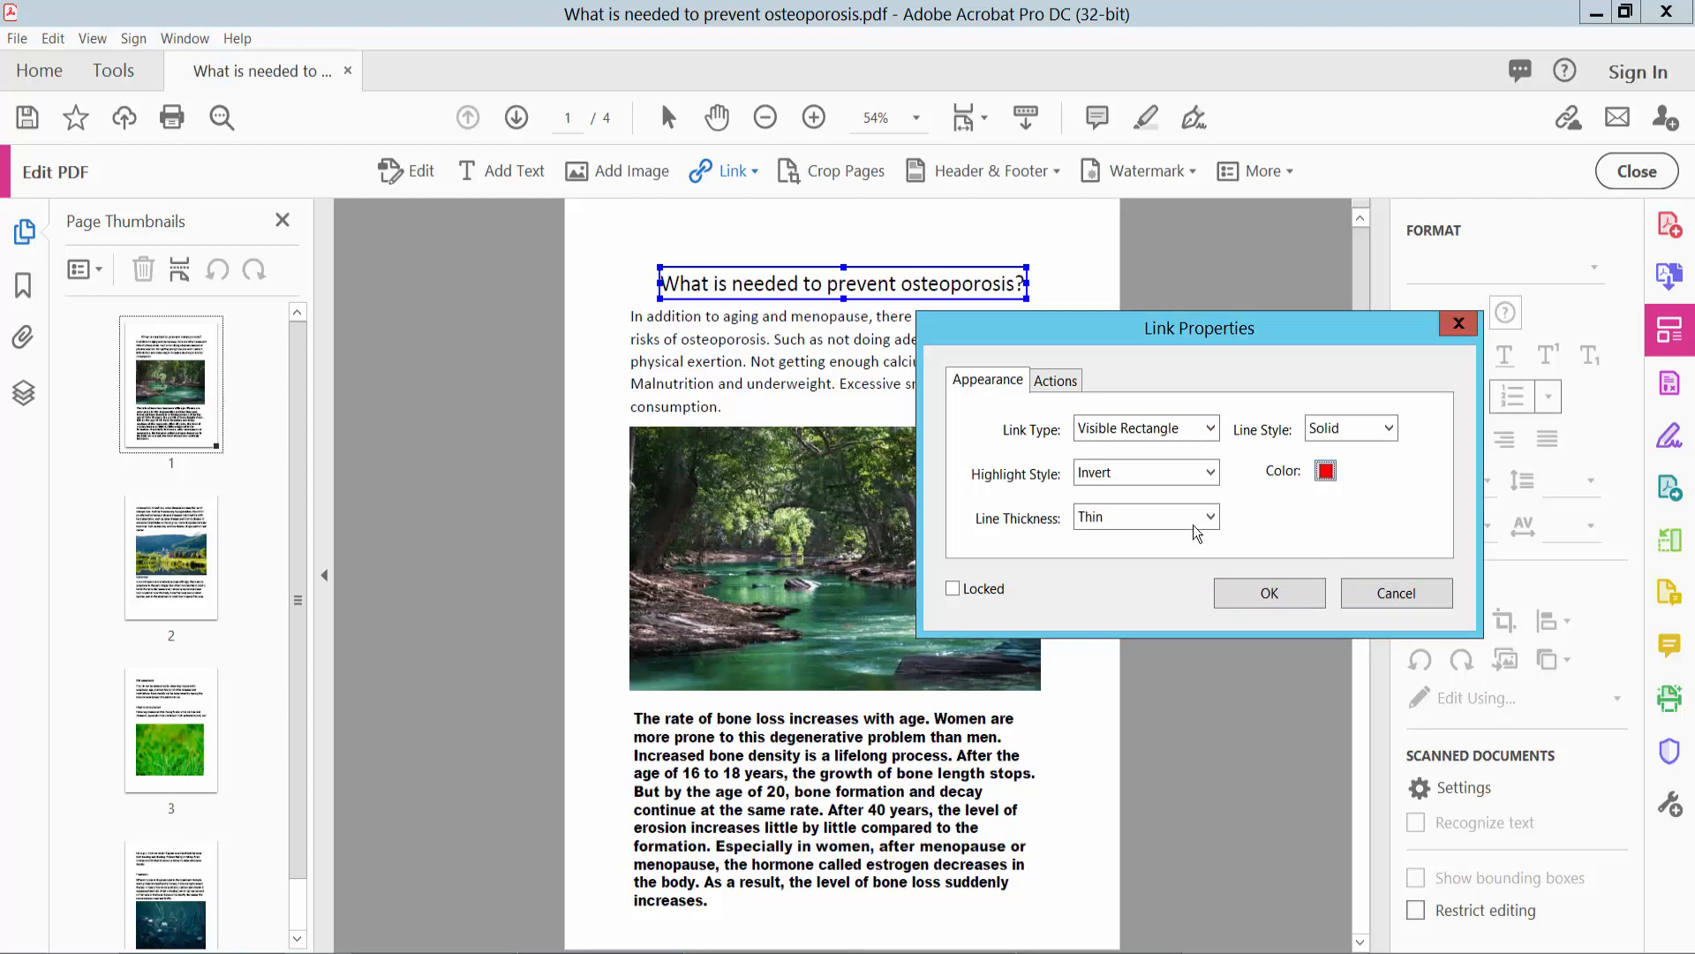
click(1145, 516)
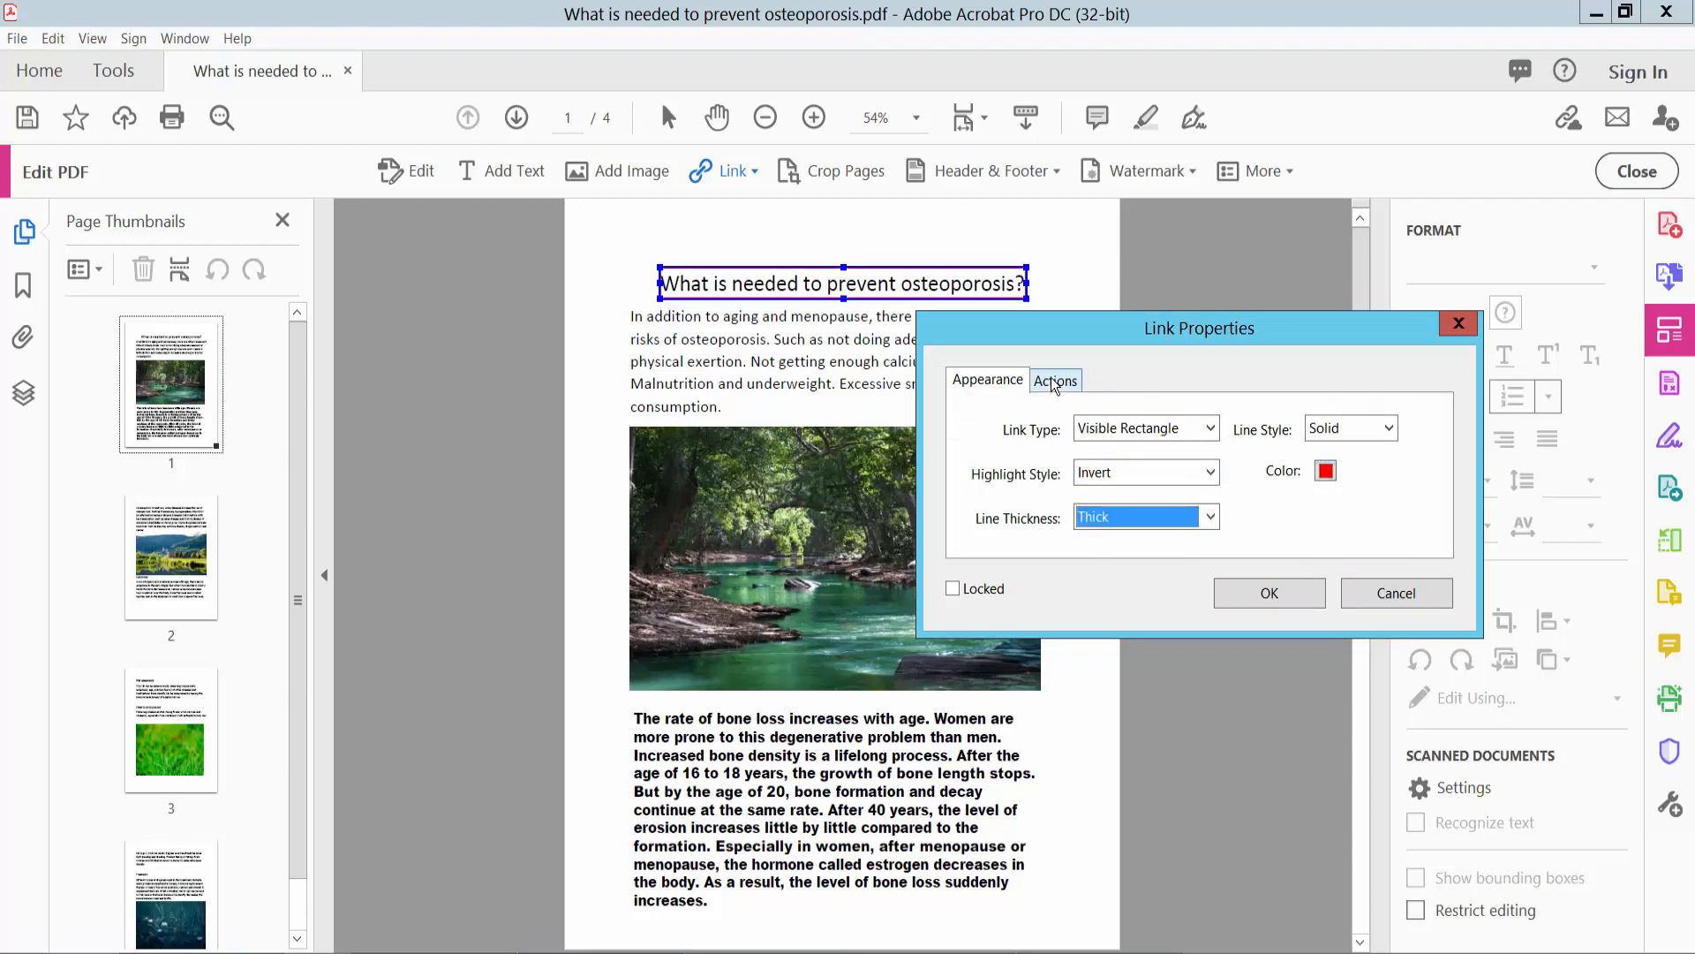
click(1054, 380)
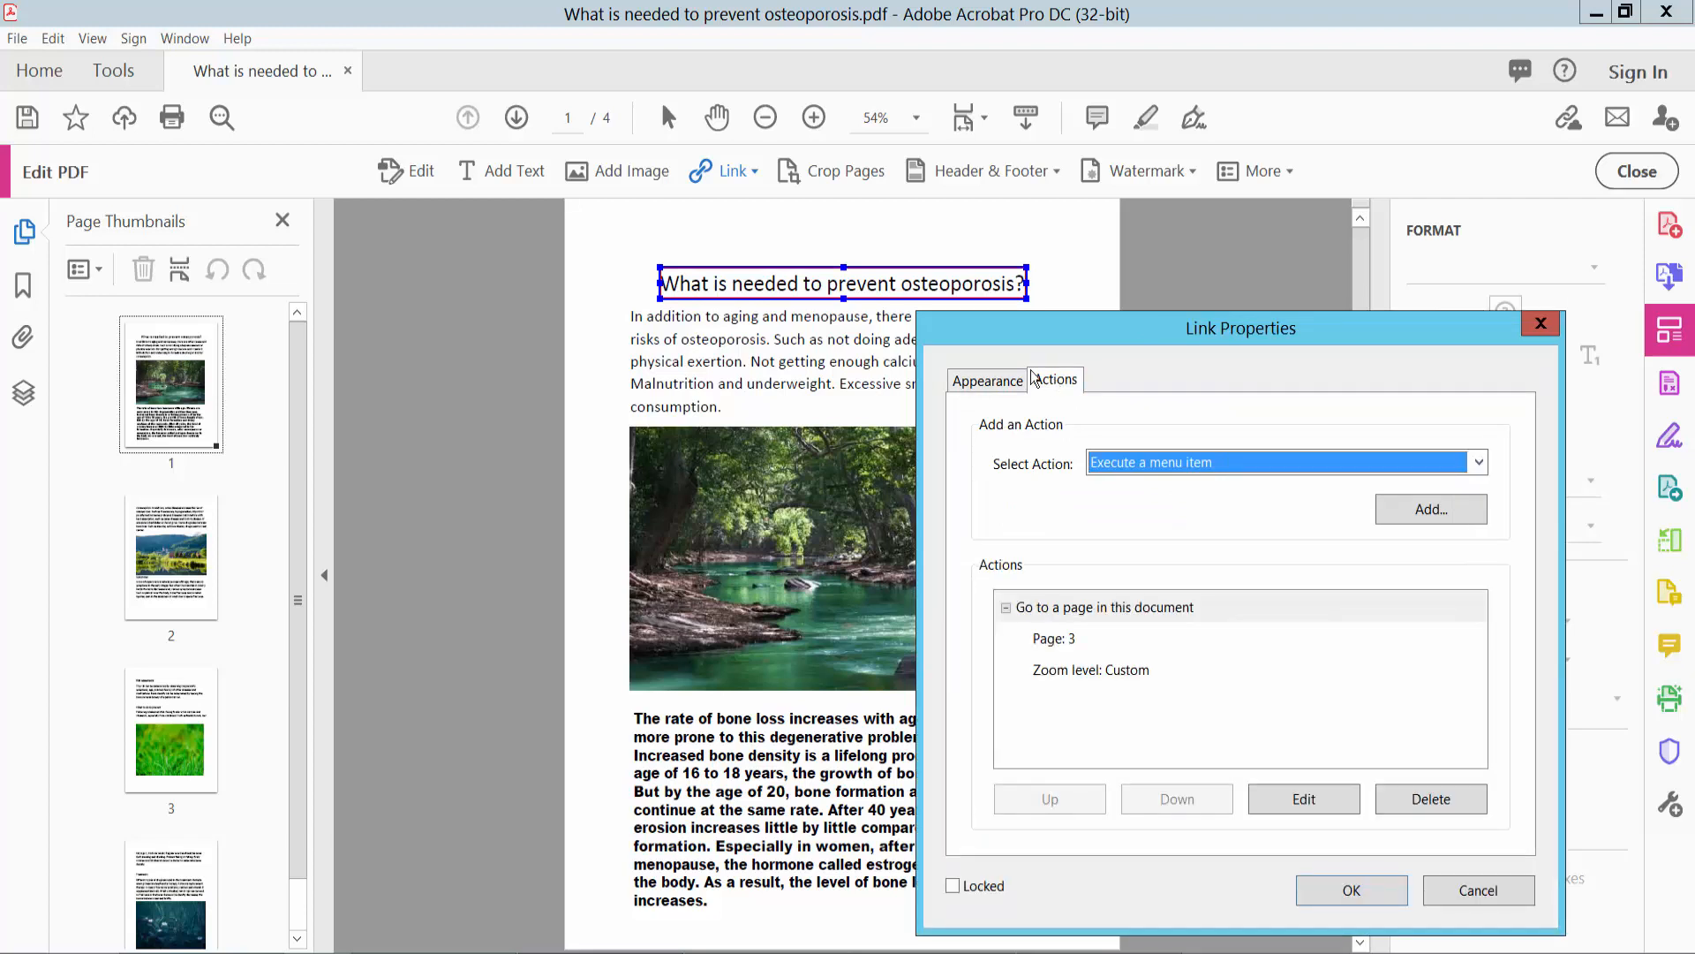
Change the link's Go to a page destination from page 3 to page 2 and confirm
click(1065, 637)
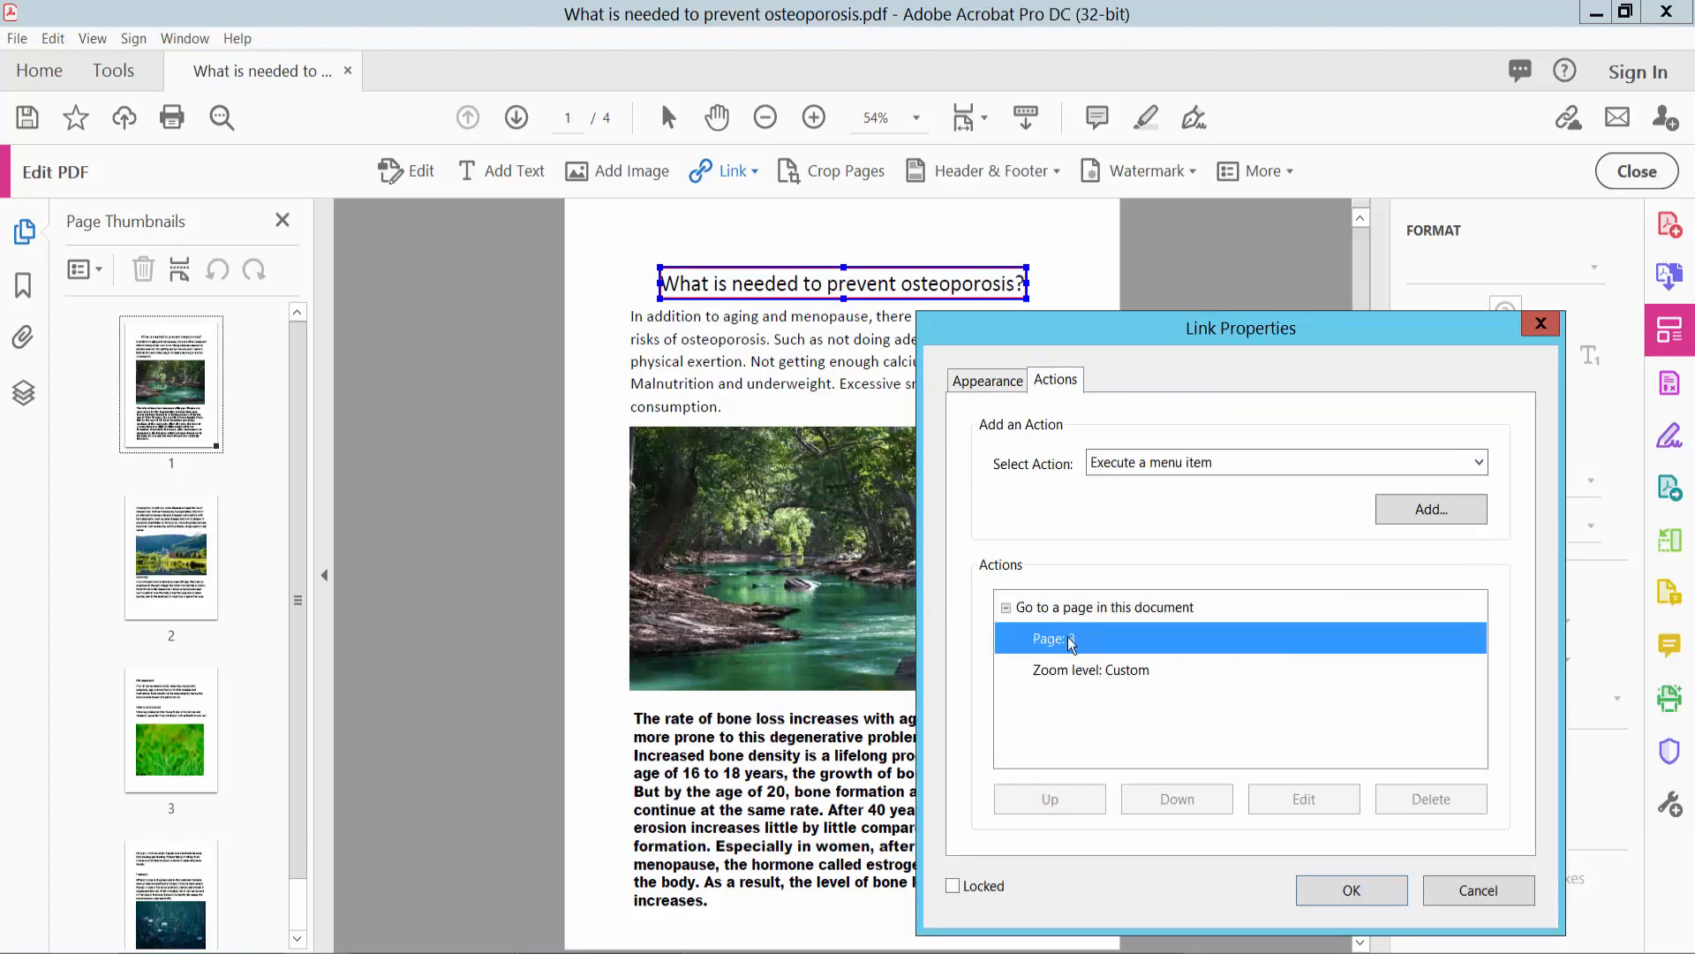
mouse_move(1065, 647)
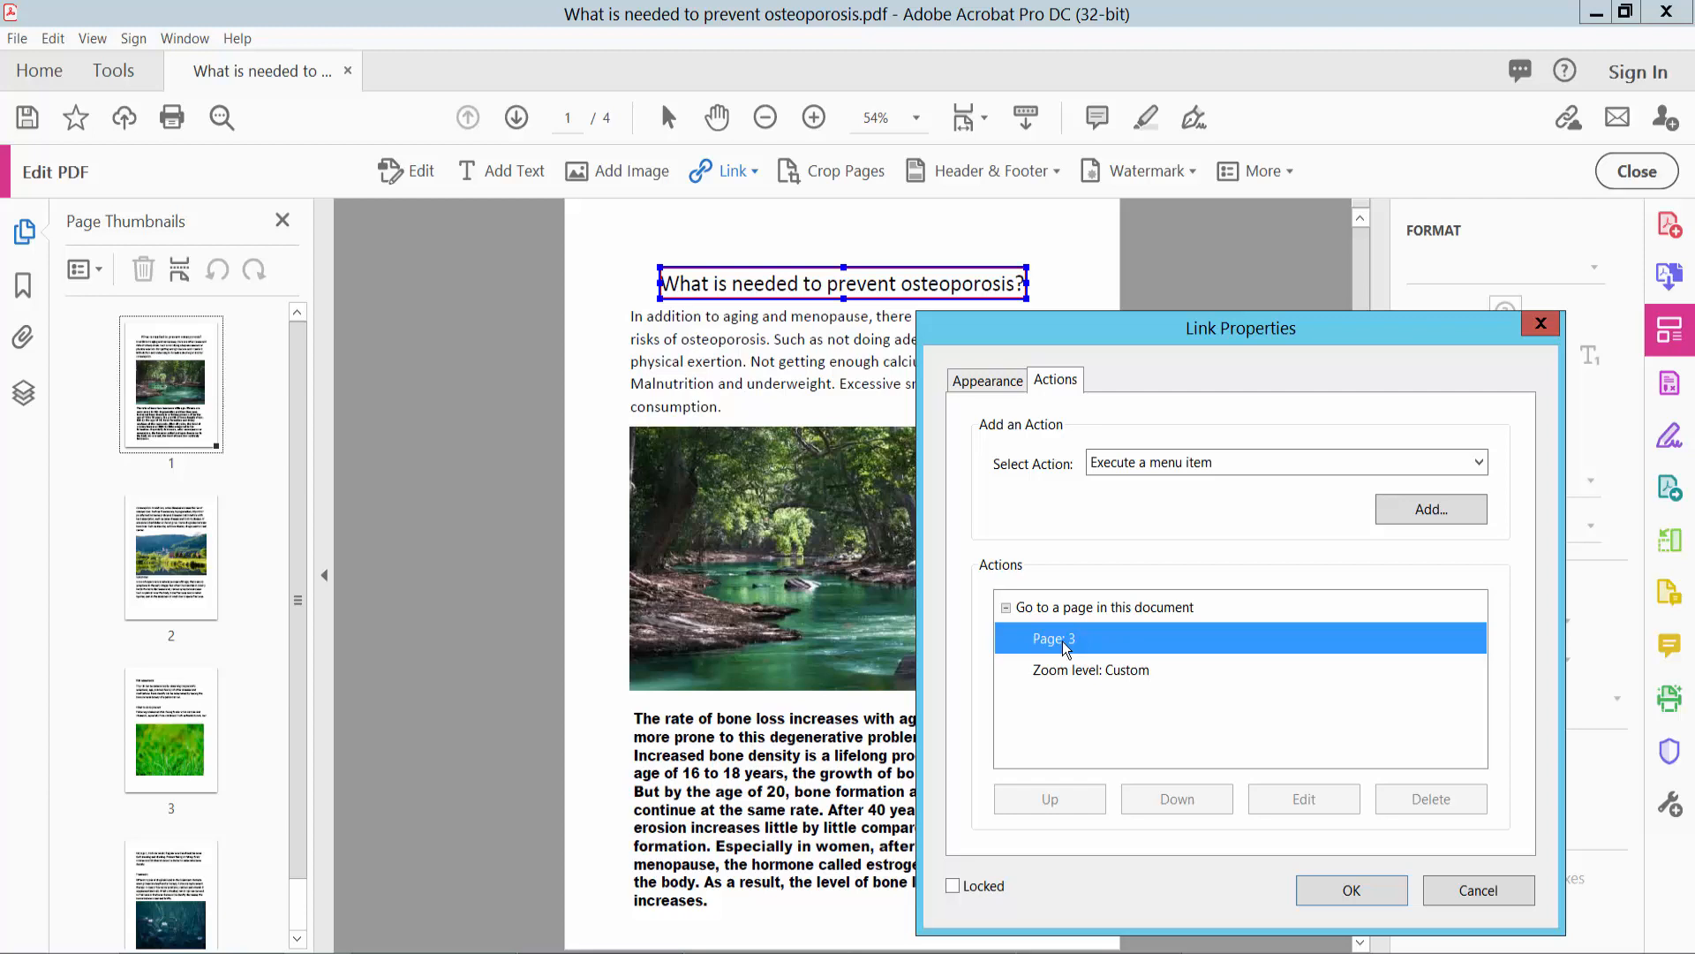
click(1090, 670)
text(2)
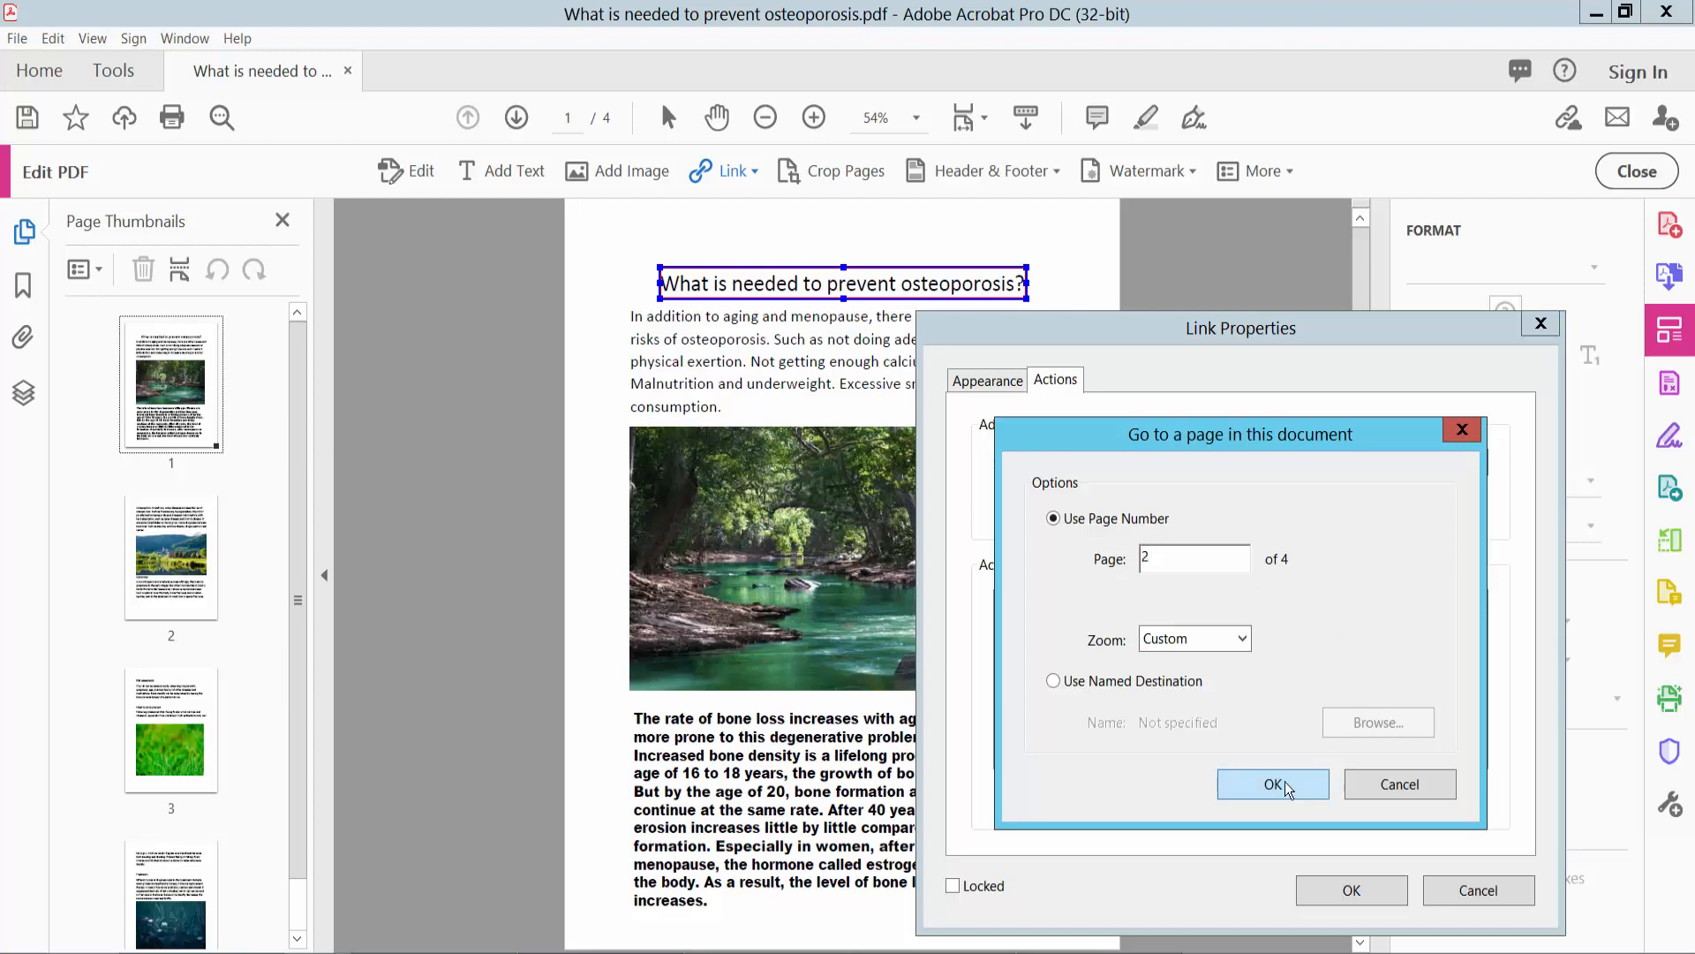
click(1272, 784)
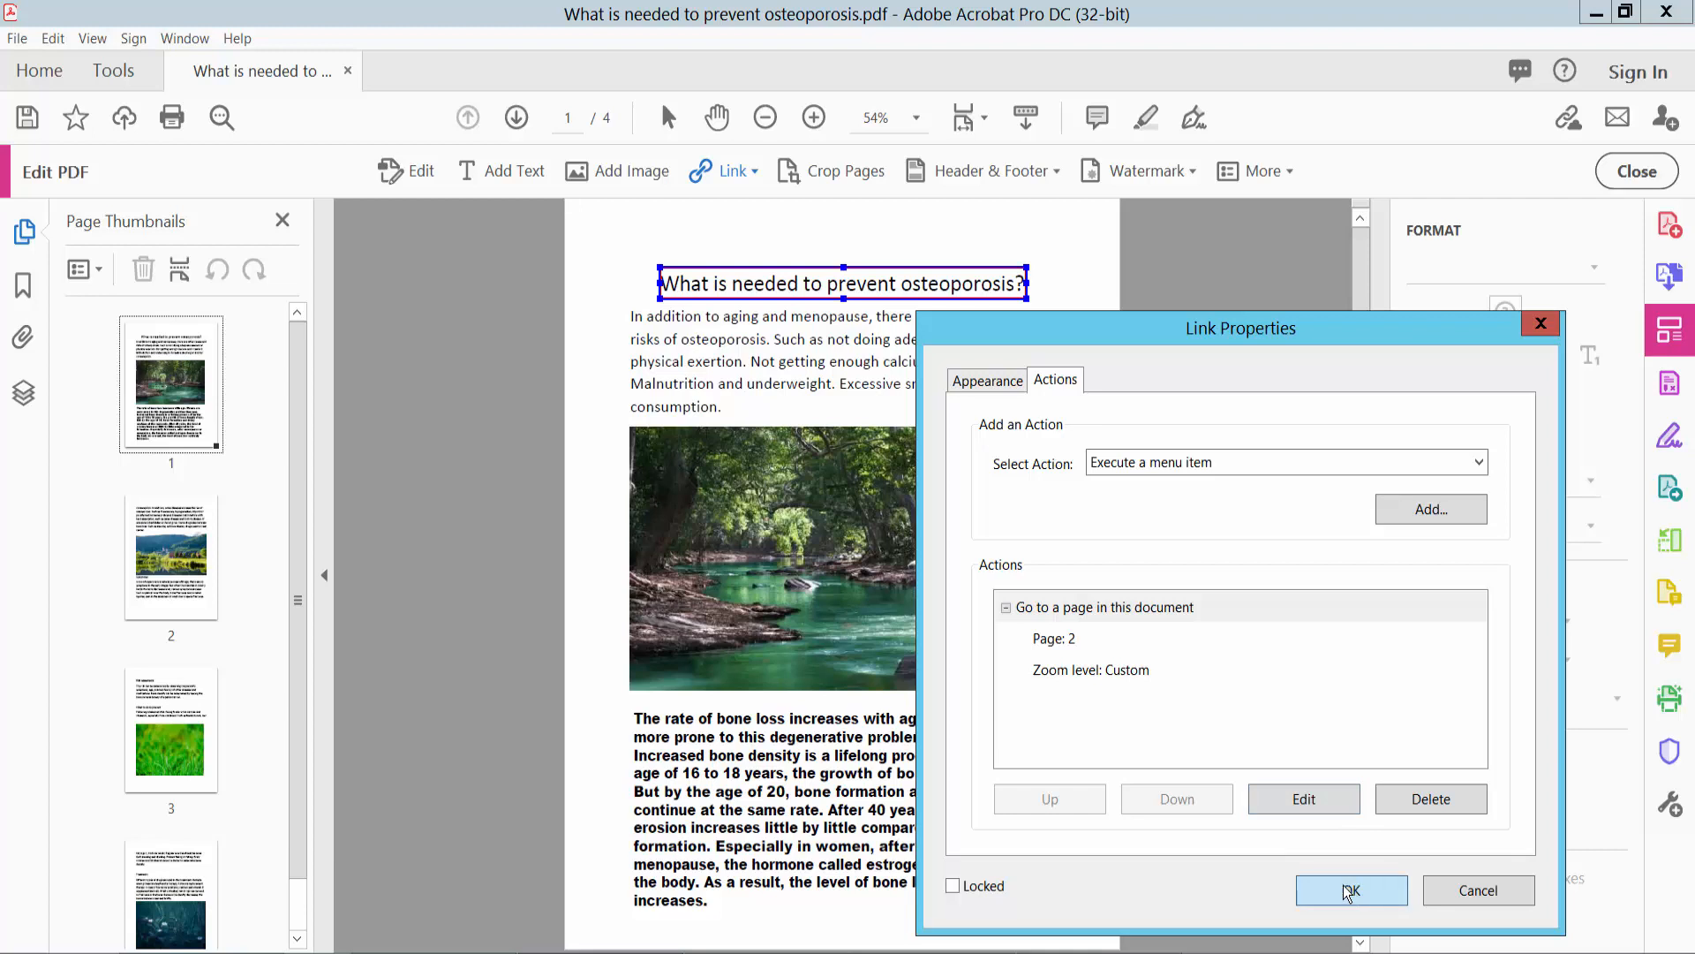
click(1349, 890)
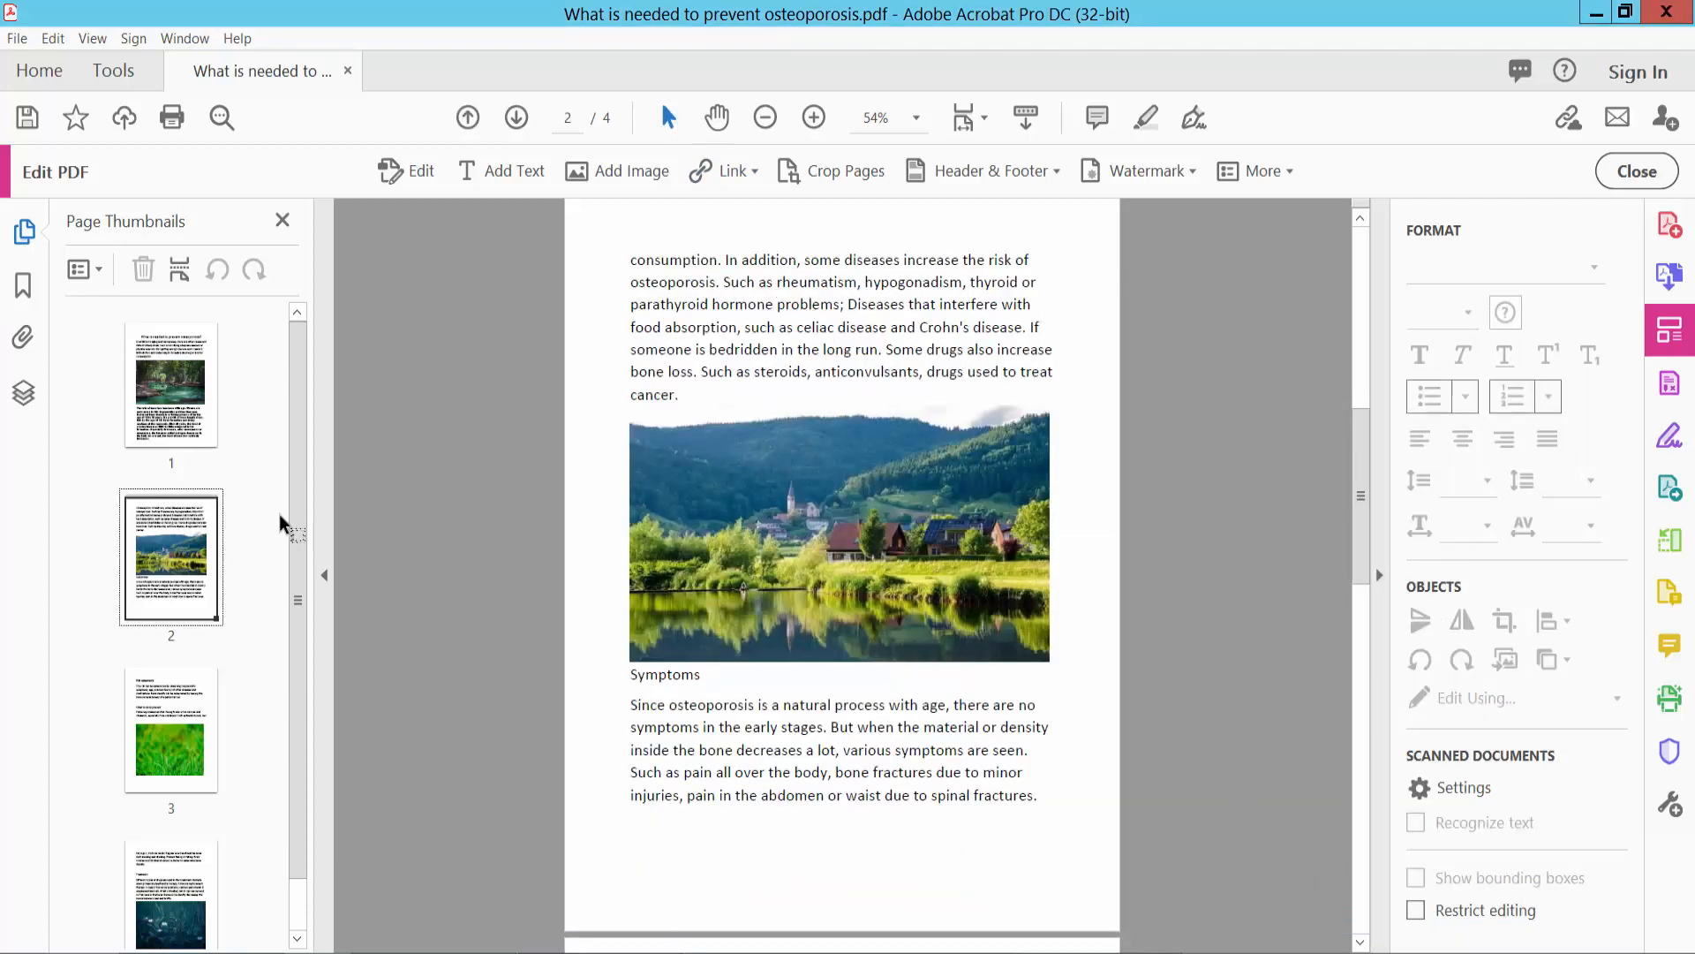
Scroll back to page 1 to check the red border around the title
scroll(up, 3)
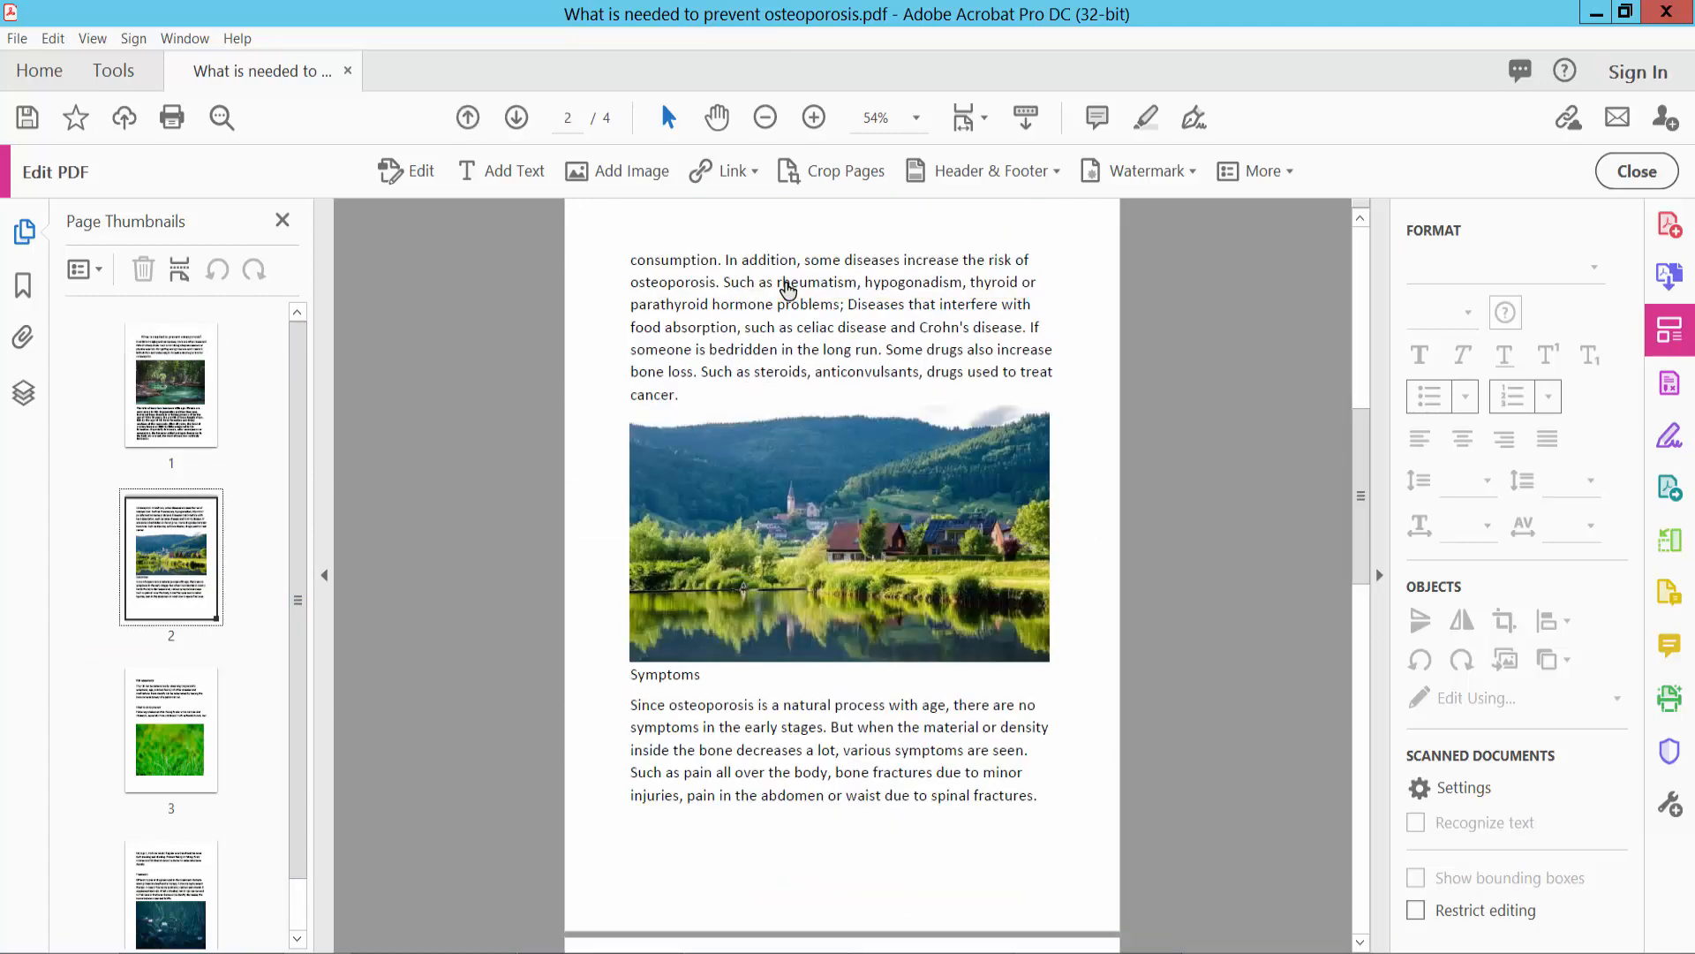
scroll(up, 3)
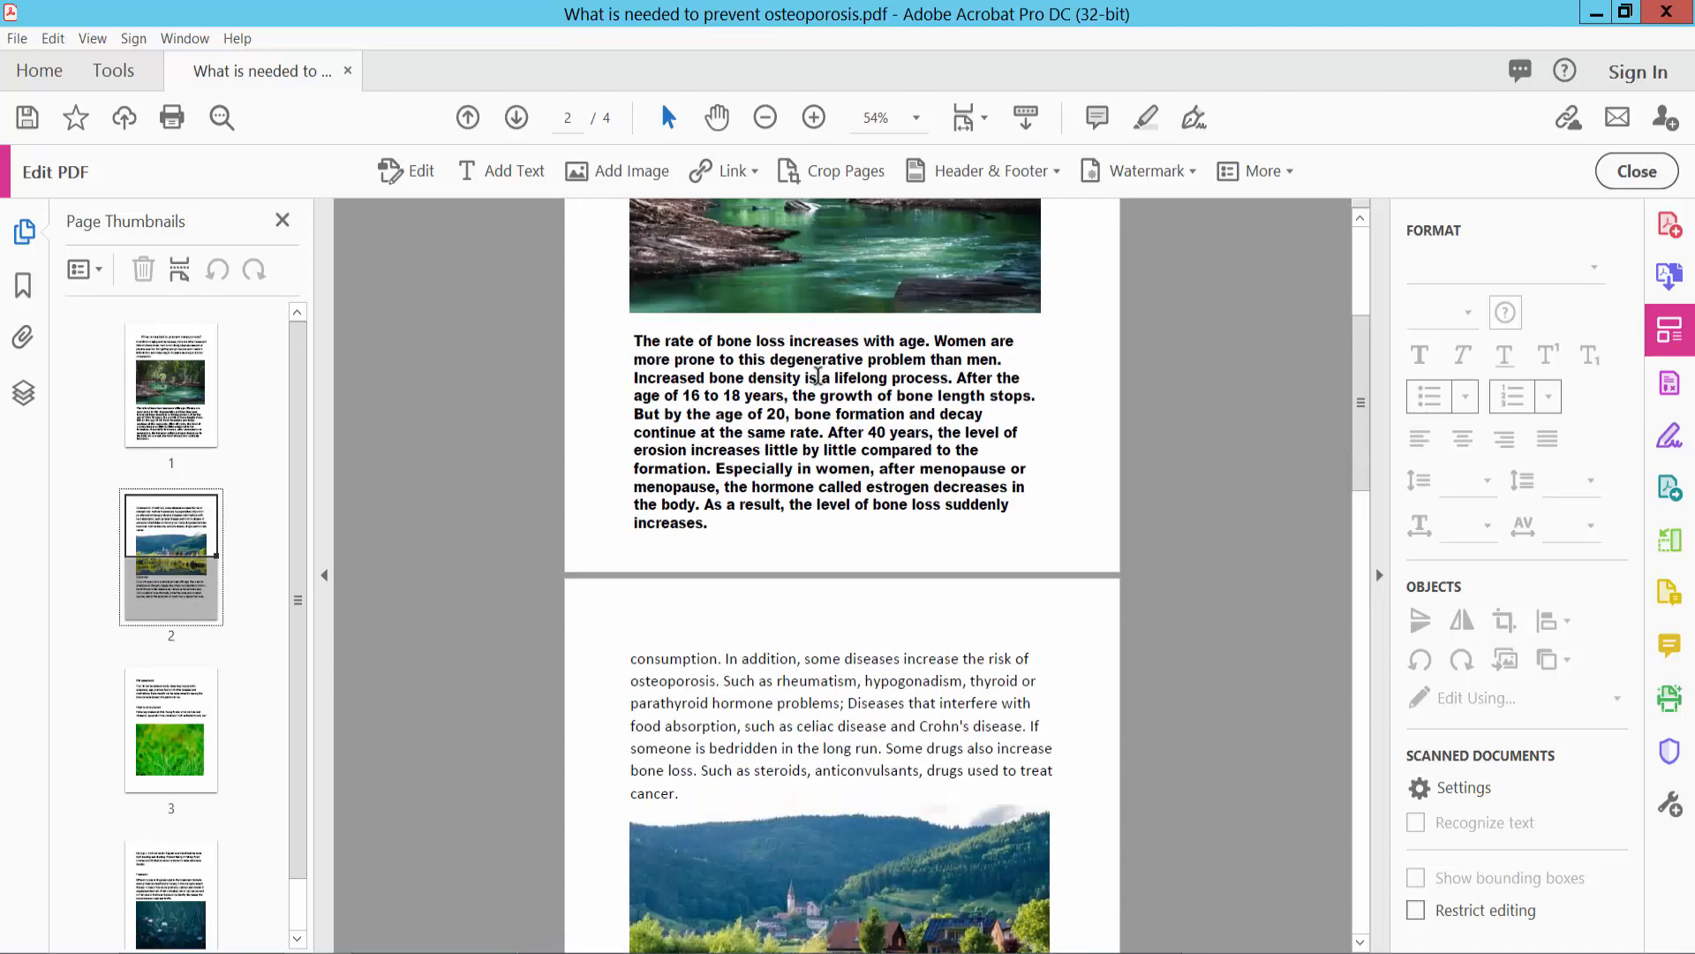
scroll(up, 3)
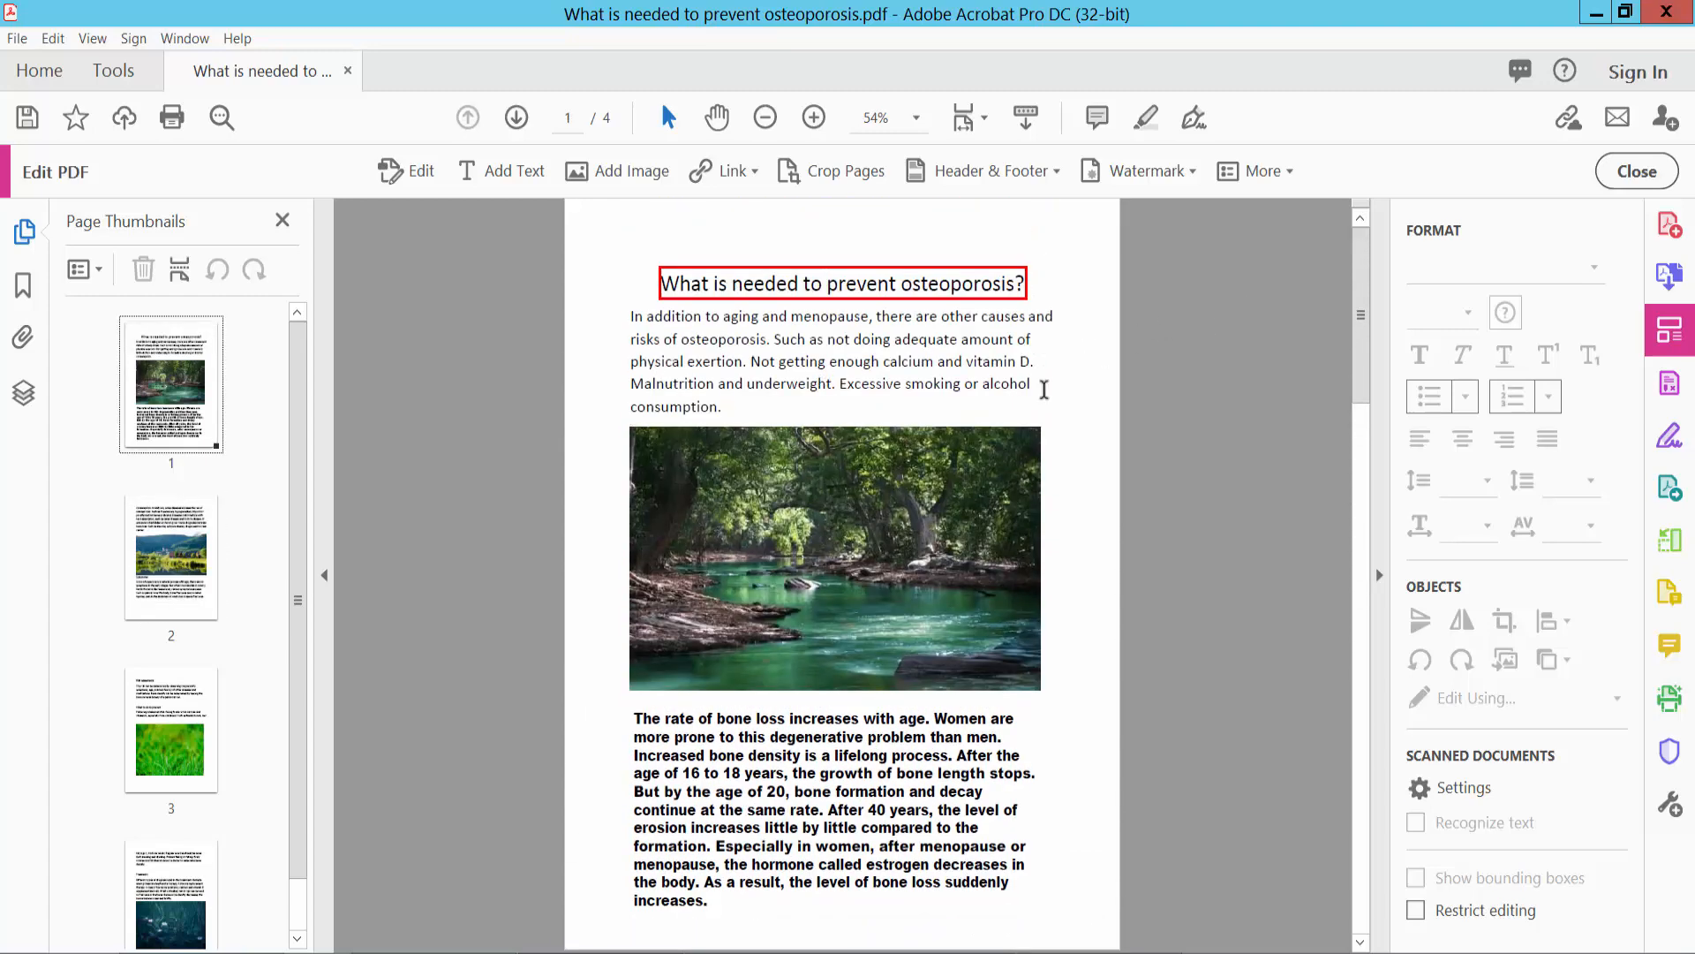